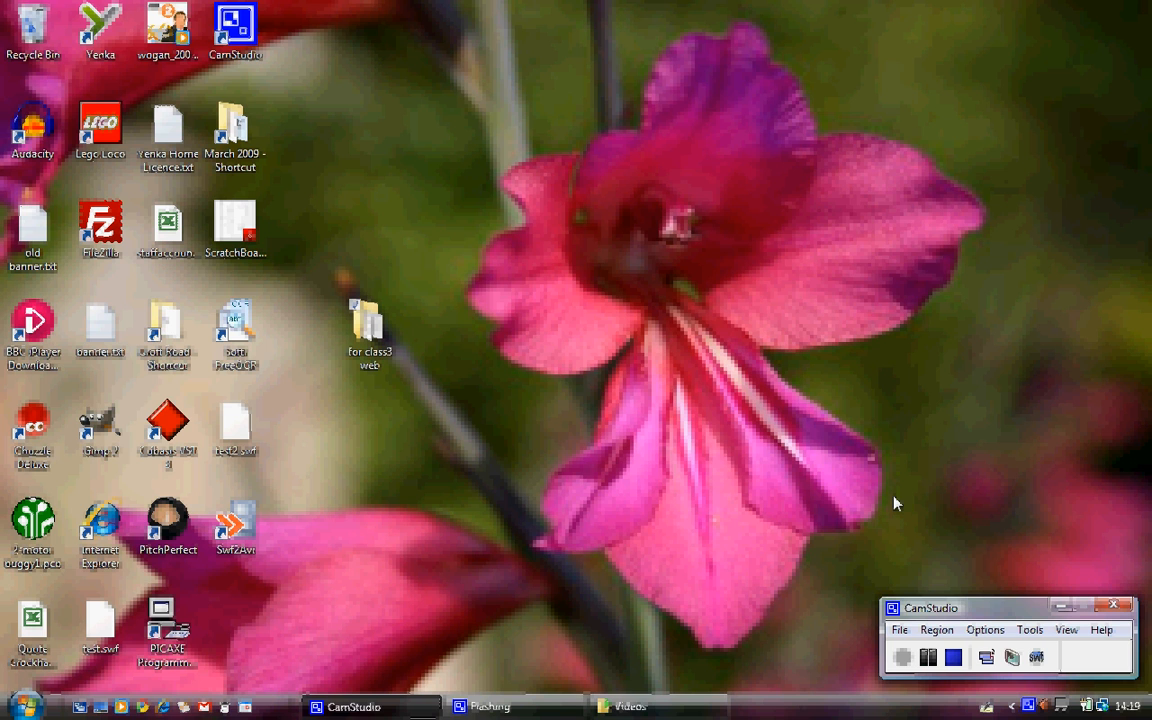
mouse_move(776, 400)
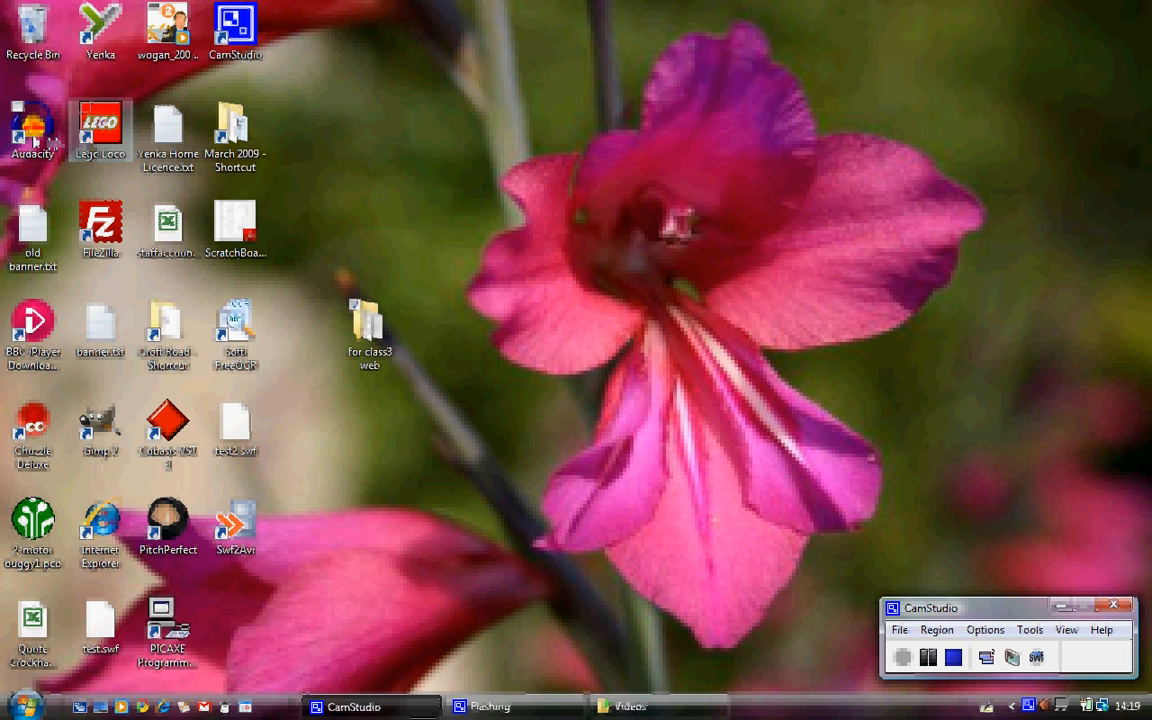
Launch Audacity from the desktop icon
click(32, 130)
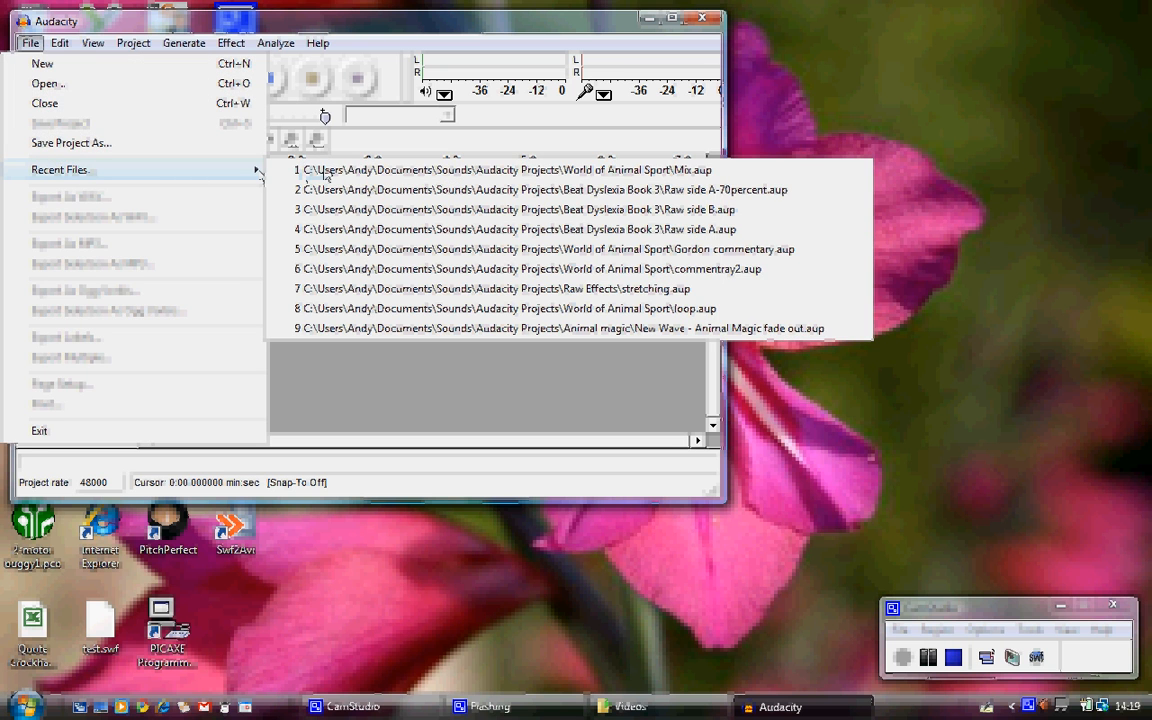
Load the Mix.aup project with its four tracks and reach the File menu's export choices
click(504, 168)
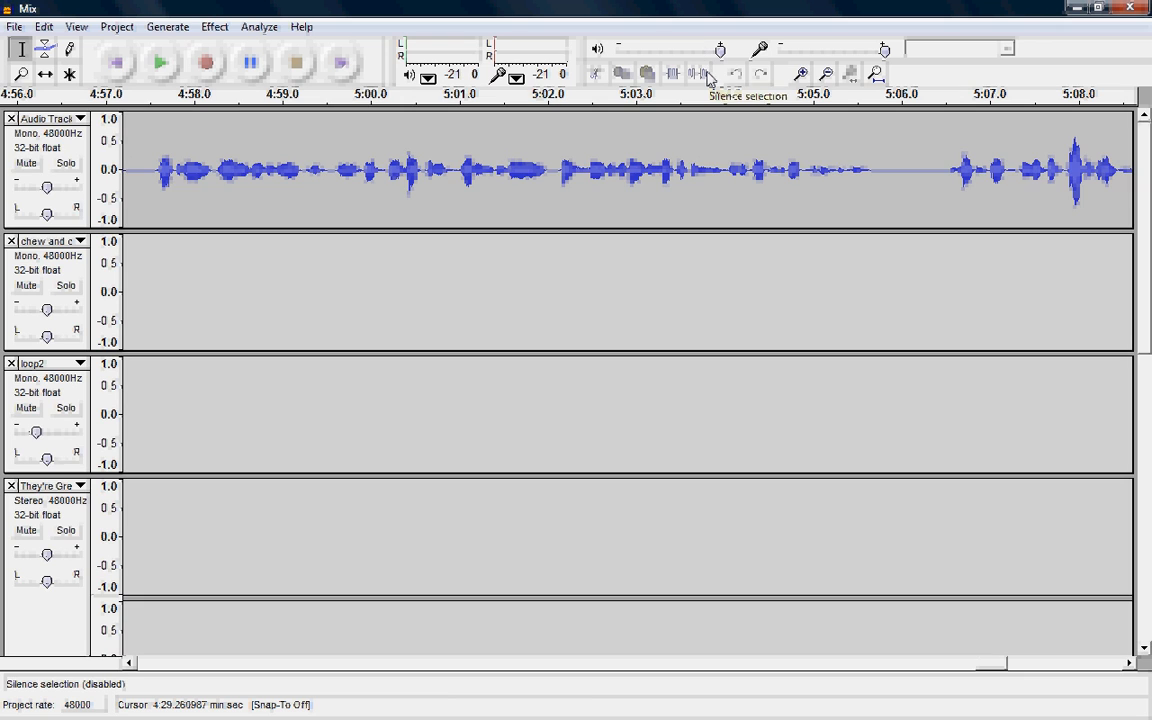
mouse_move(204, 188)
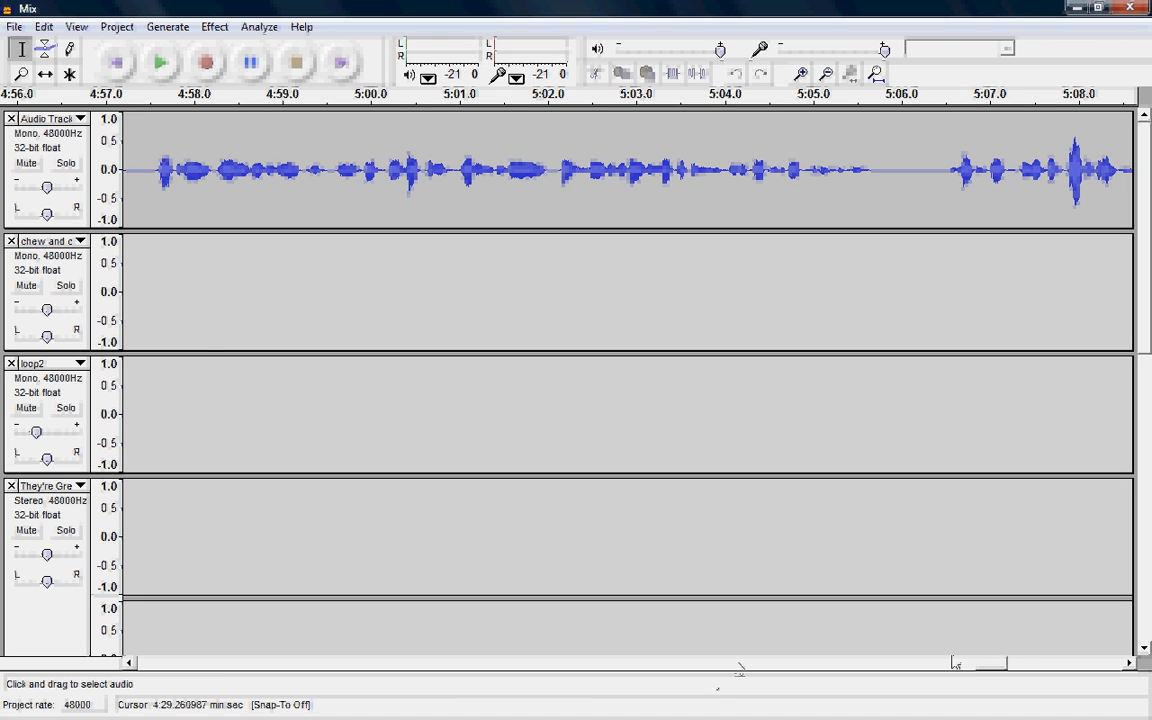
scroll(right, 3)
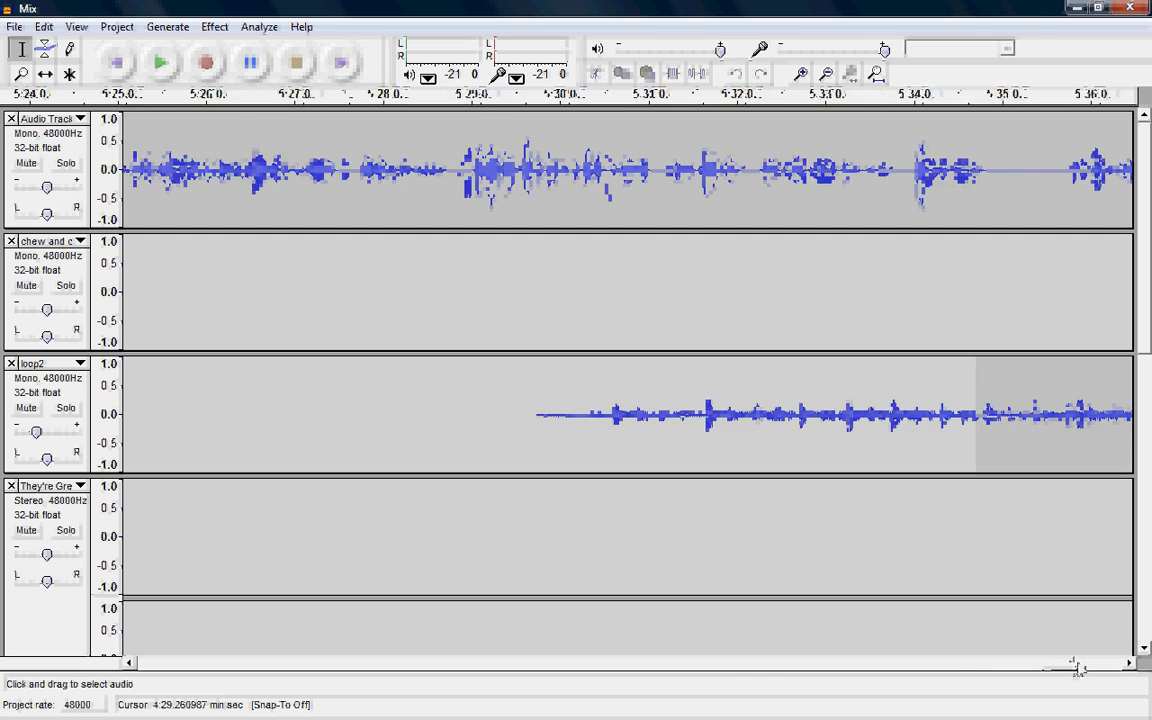
scroll(left, 3)
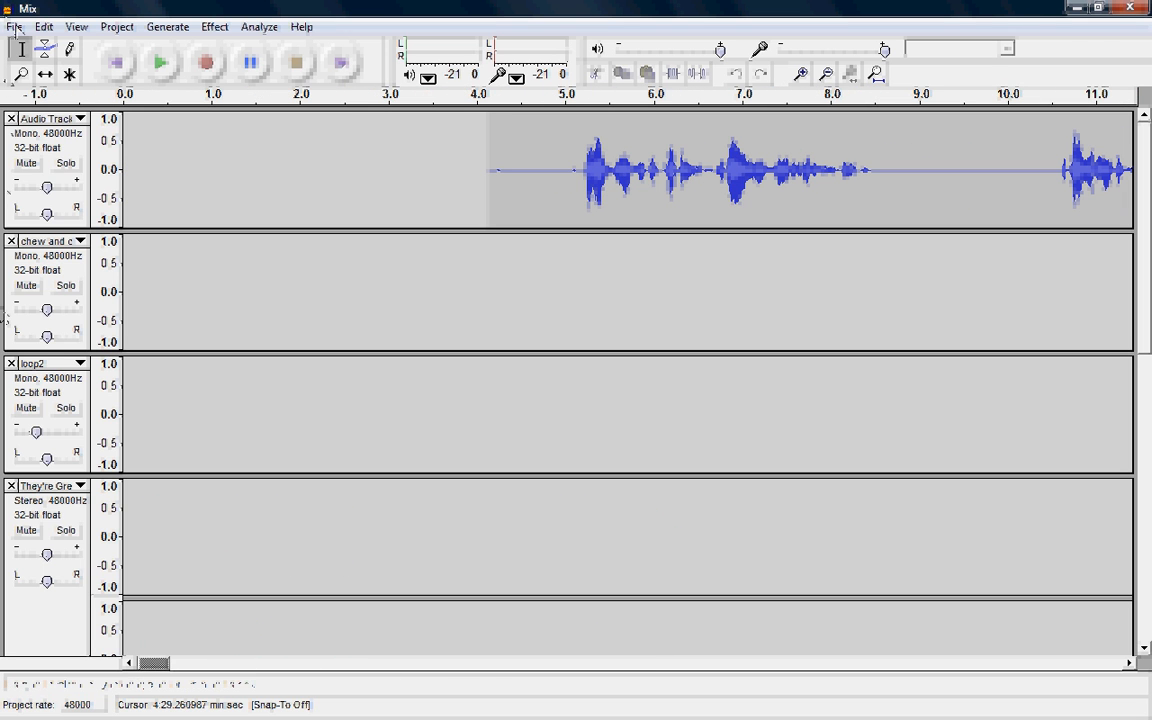
click(16, 26)
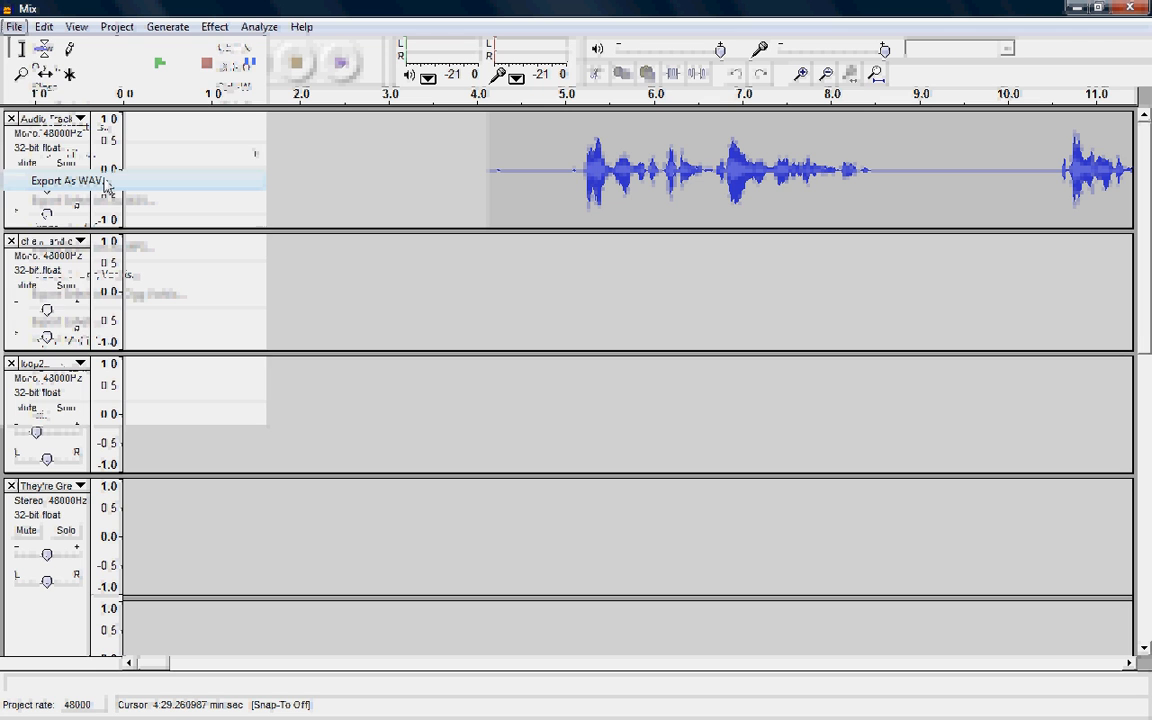
Export the whole mix as the WAV file 'my mix' saved to the Desktop
click(68, 180)
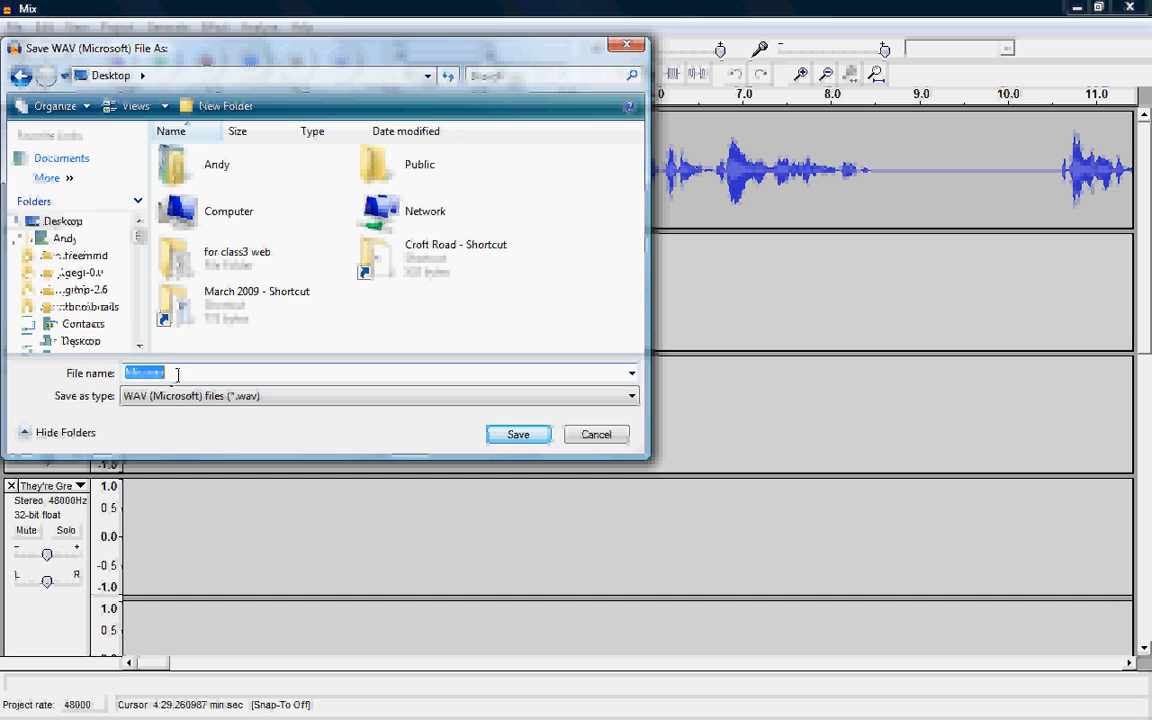
text(my mix)
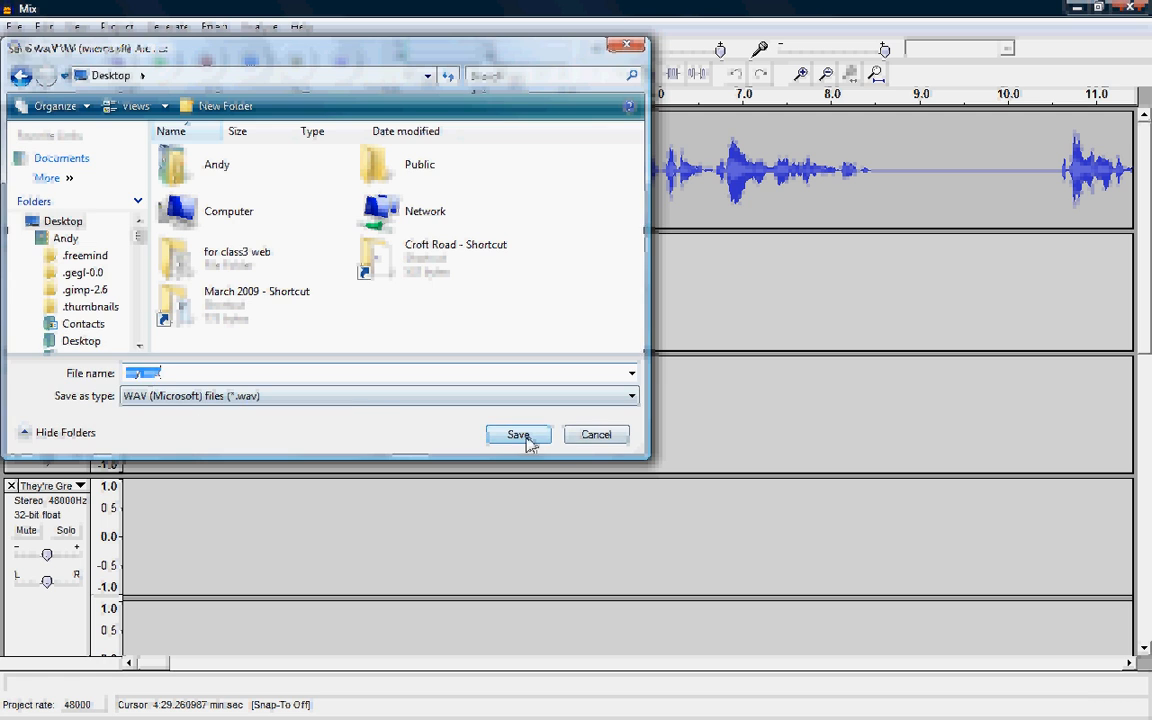
click(518, 434)
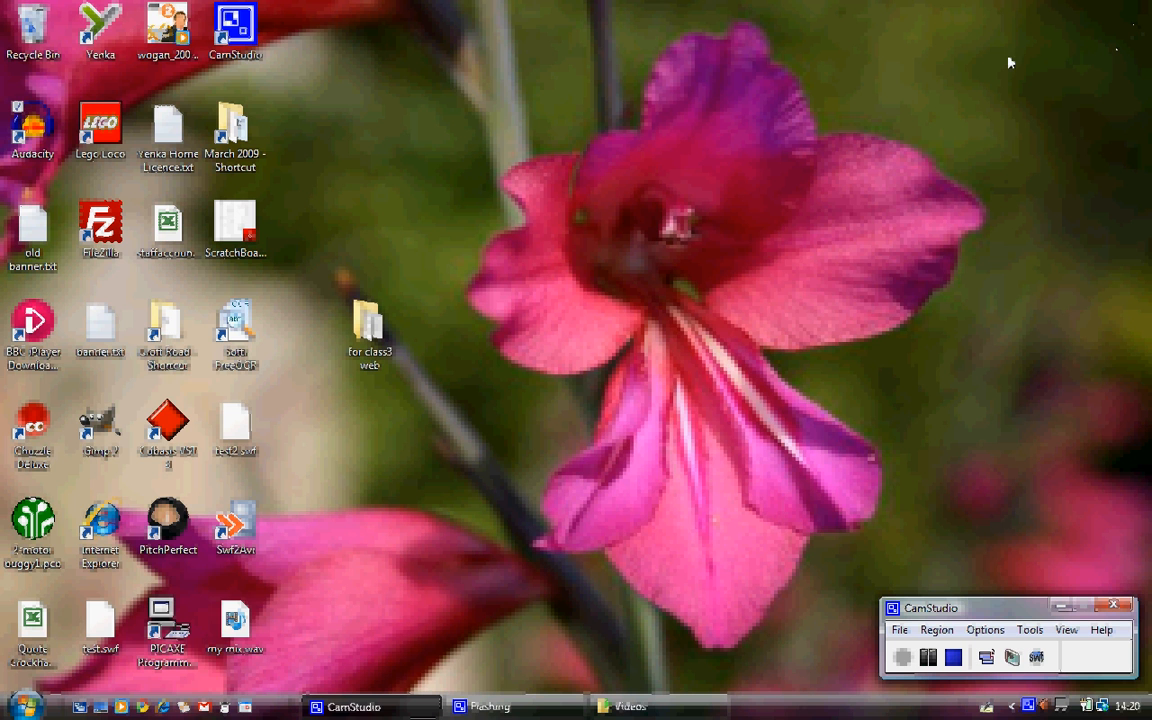
Start Windows Movie Maker, review the imported slides, and begin an audio import
click(20, 704)
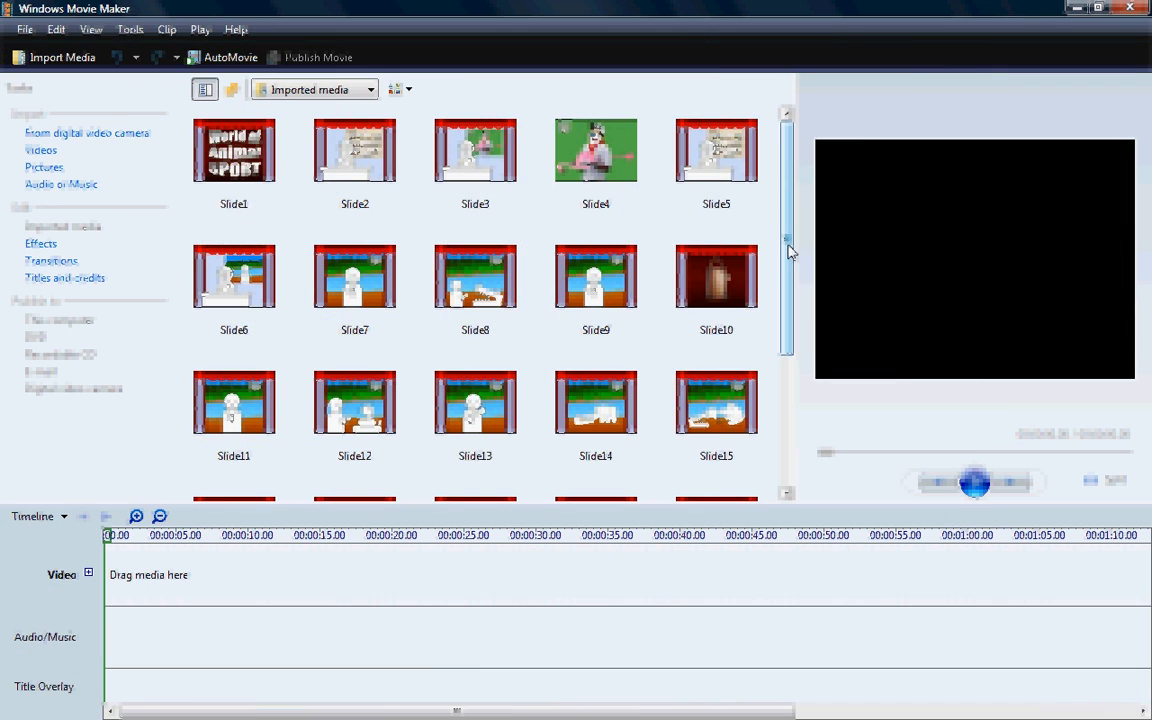
scroll(down, 3)
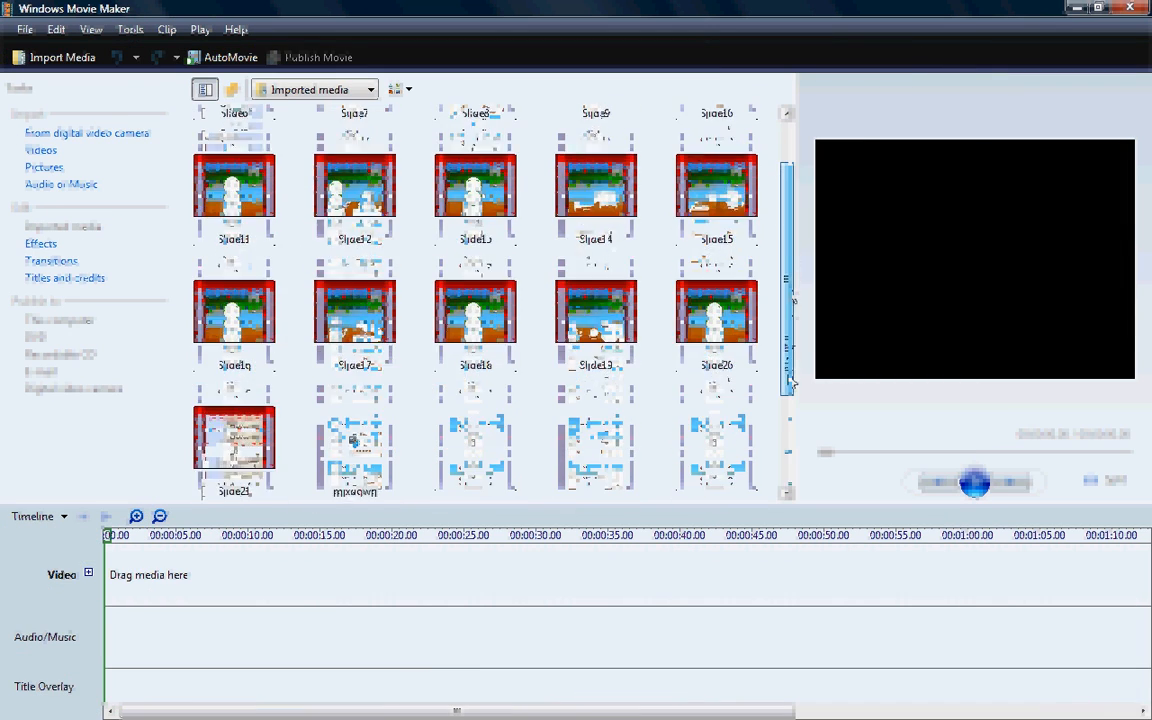
scroll(up, 3)
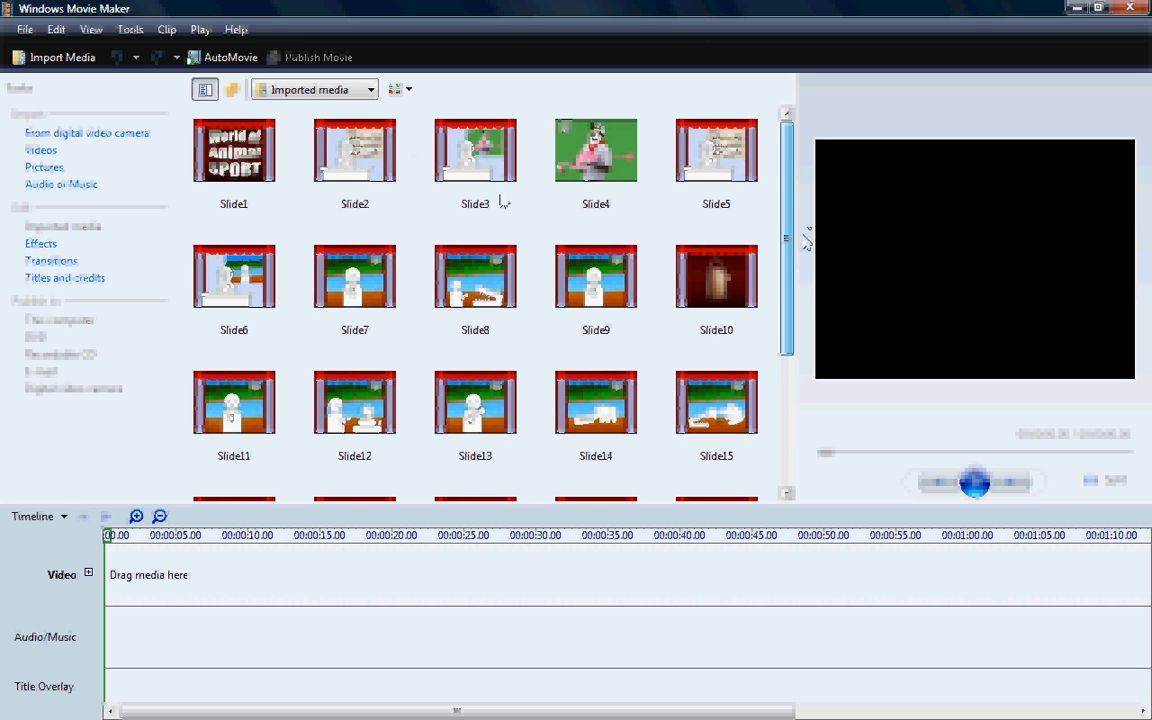
mouse_move(60, 184)
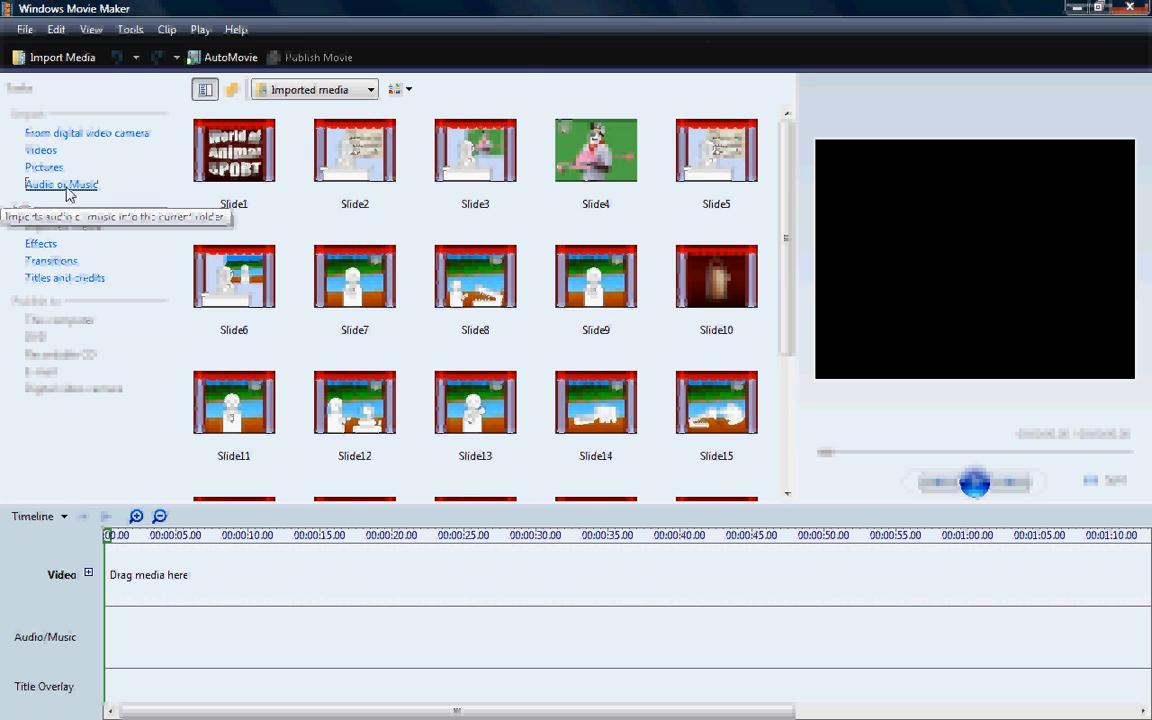
click(60, 184)
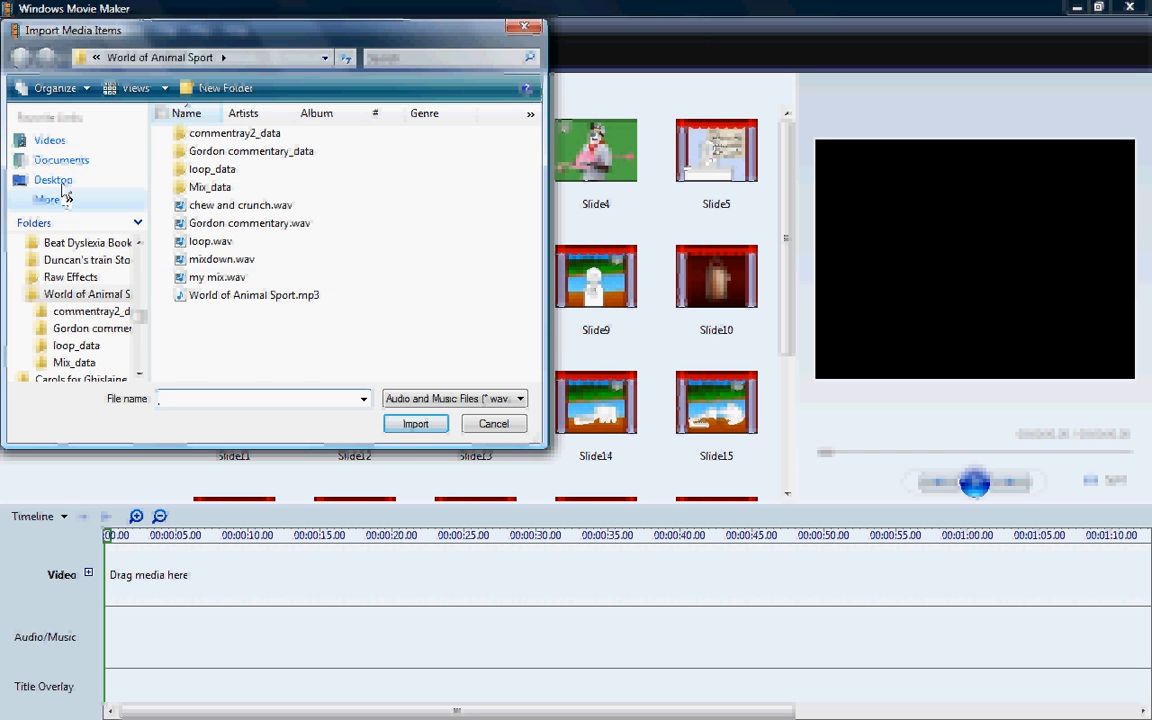
Import my mix.wav from the Desktop into the project's media
click(52, 180)
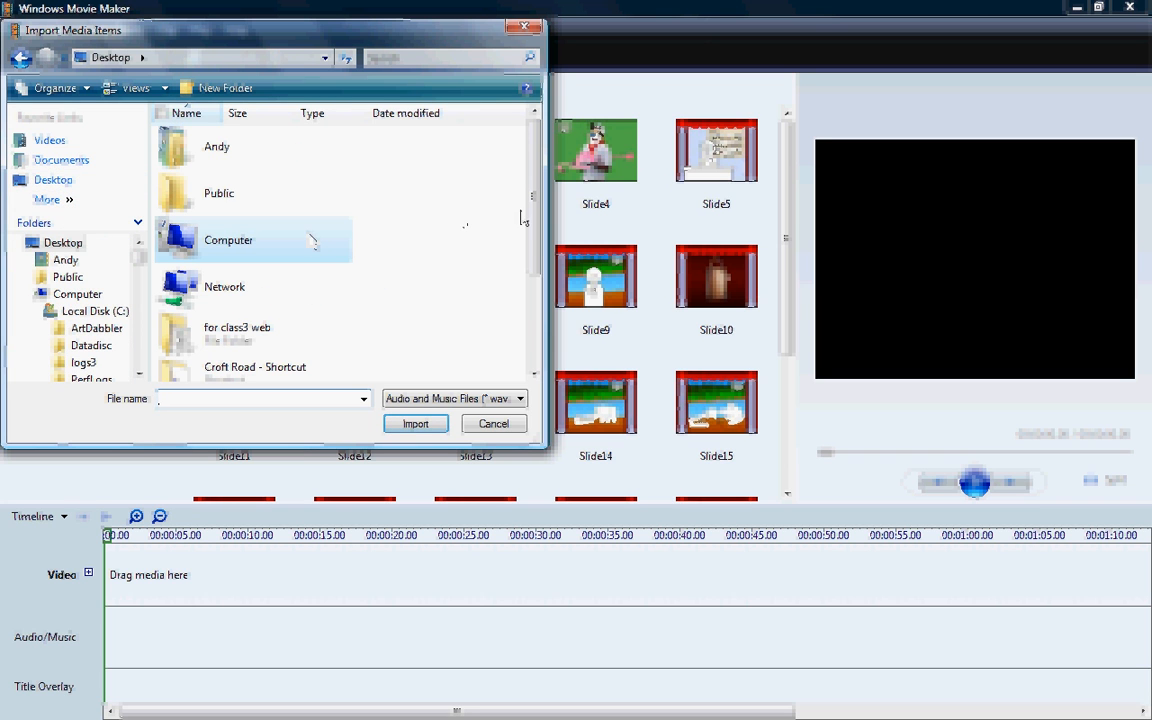
click(232, 310)
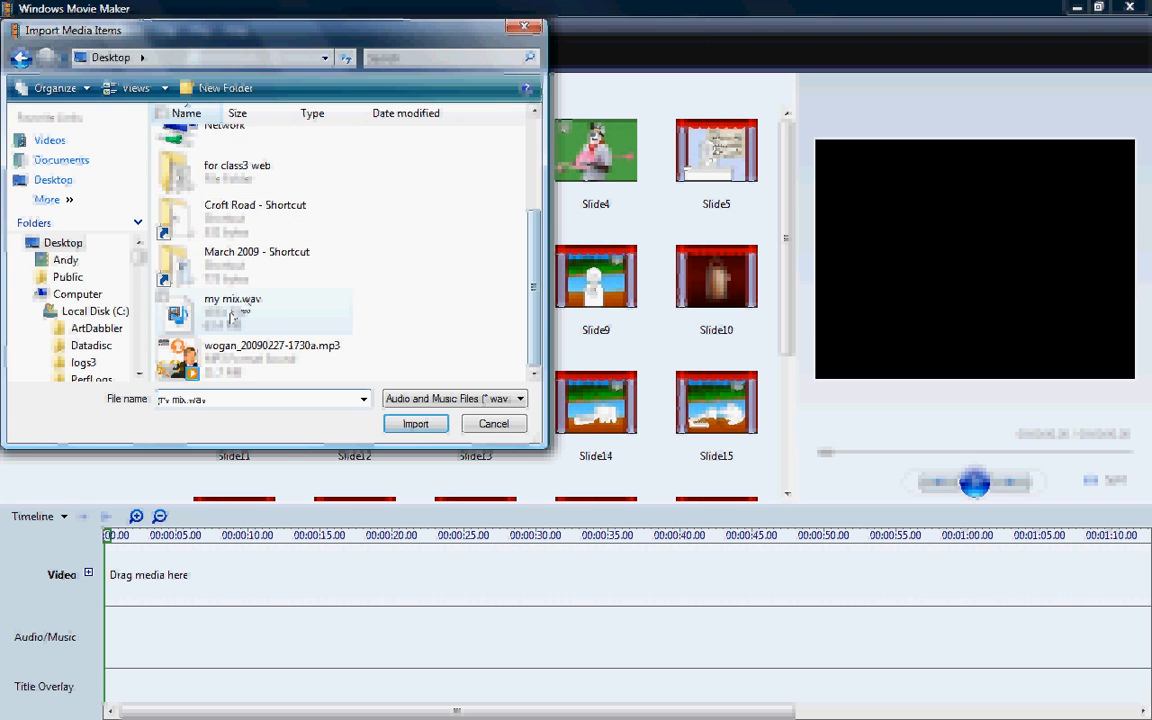
click(416, 424)
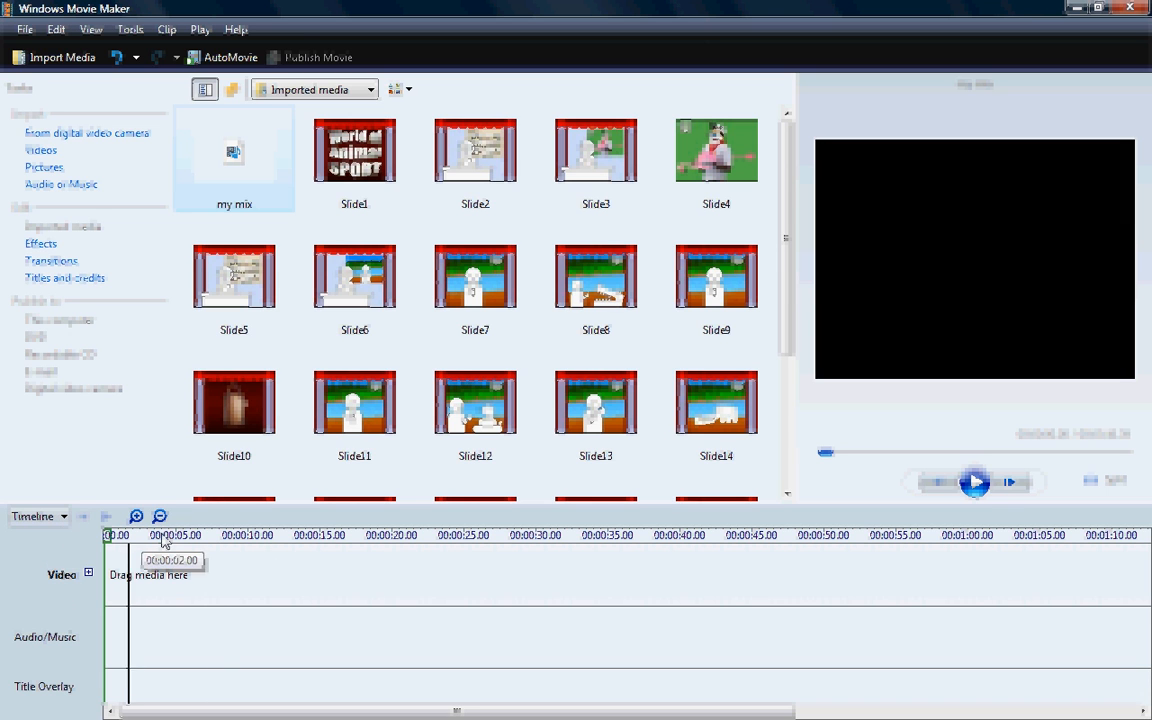
Place Slide1 and Slide2 on the video track and play them back with the music
click(354, 152)
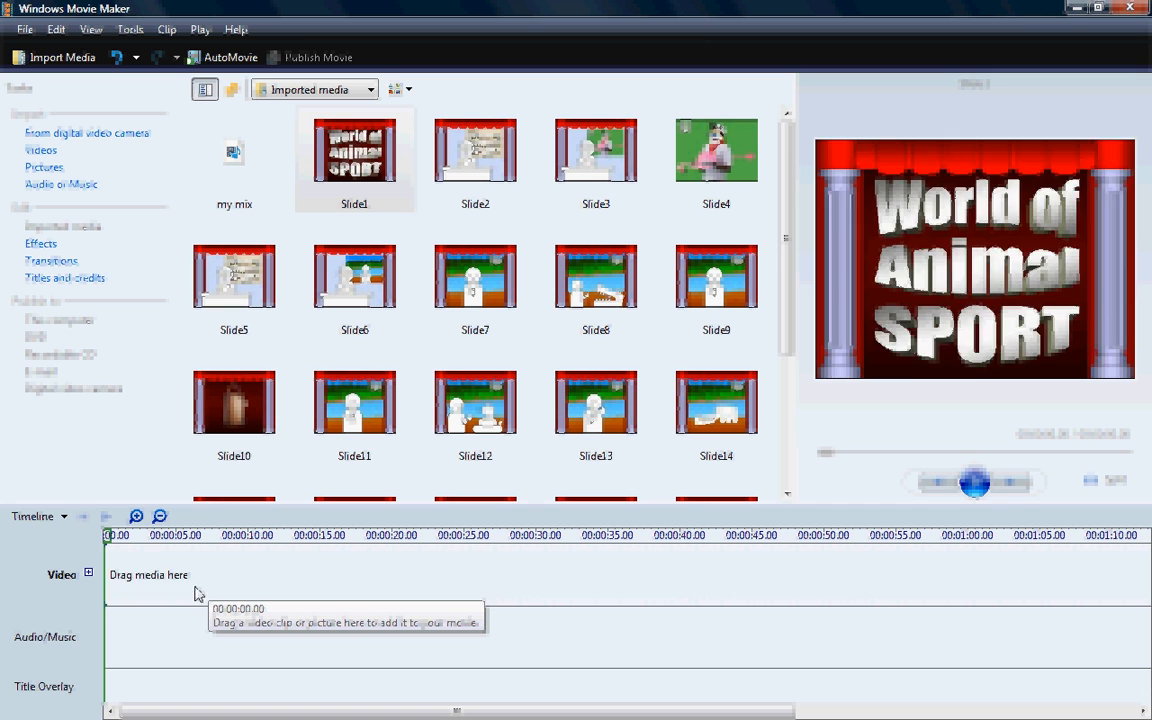
drag(354, 150, 134, 574)
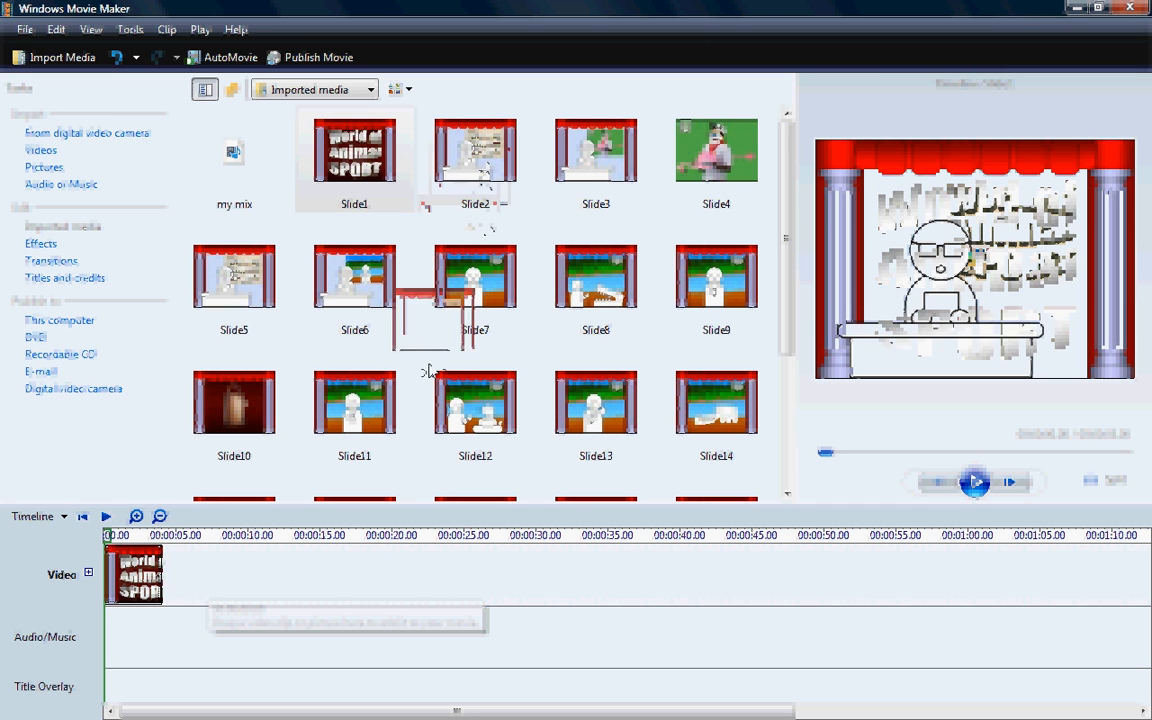
drag(476, 150, 196, 572)
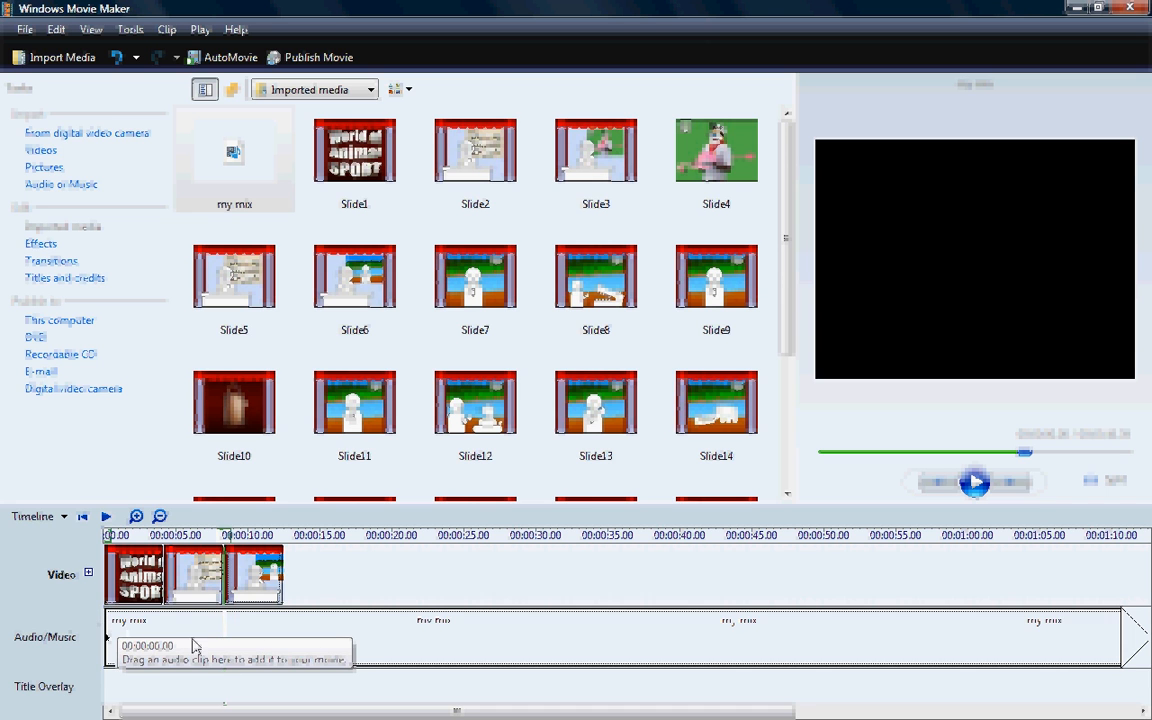
click(976, 482)
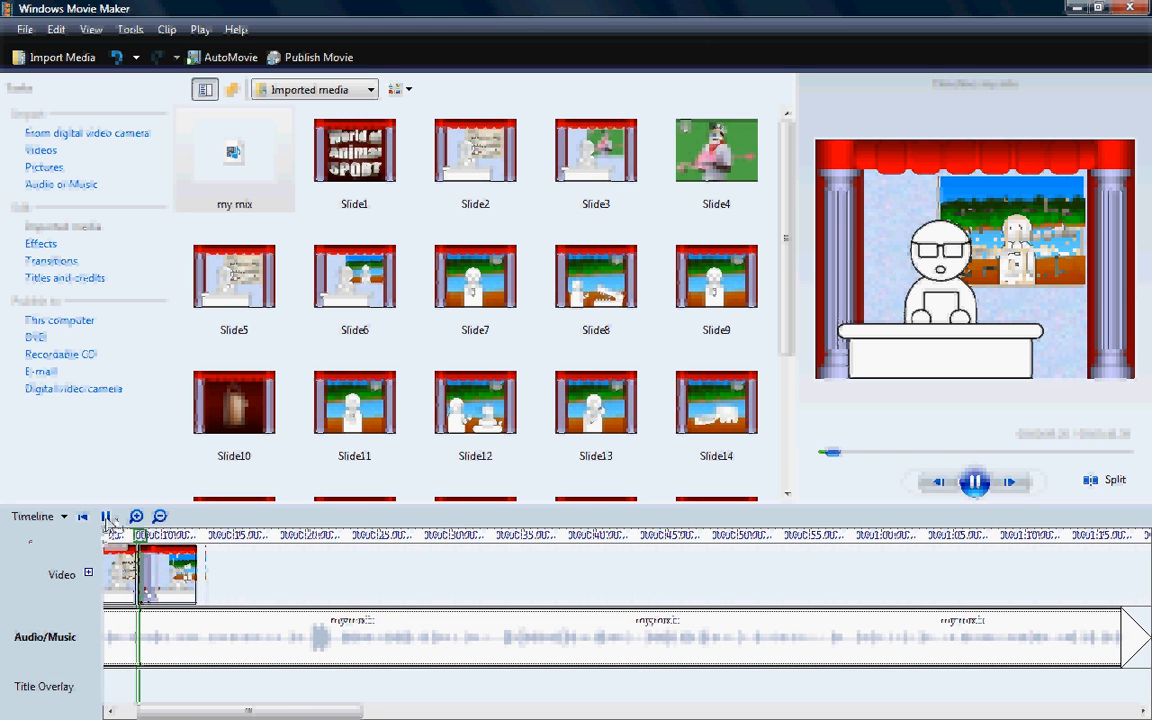
click(974, 480)
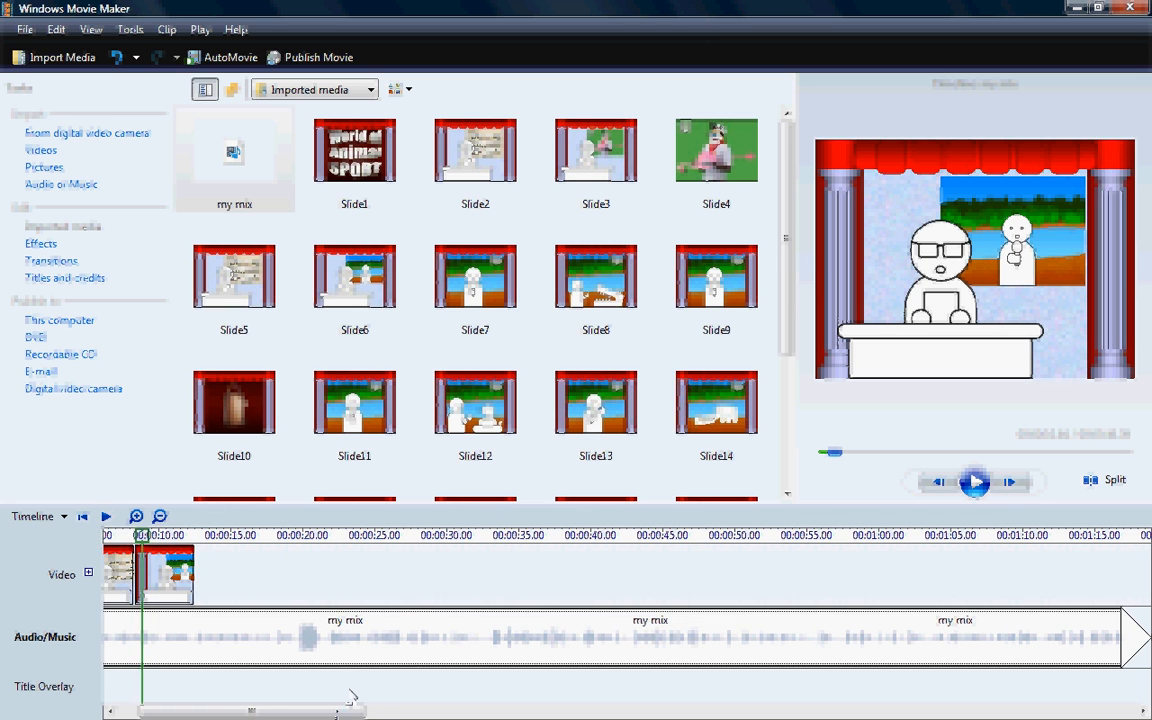
Switch the project from timeline view to storyboard view
click(64, 516)
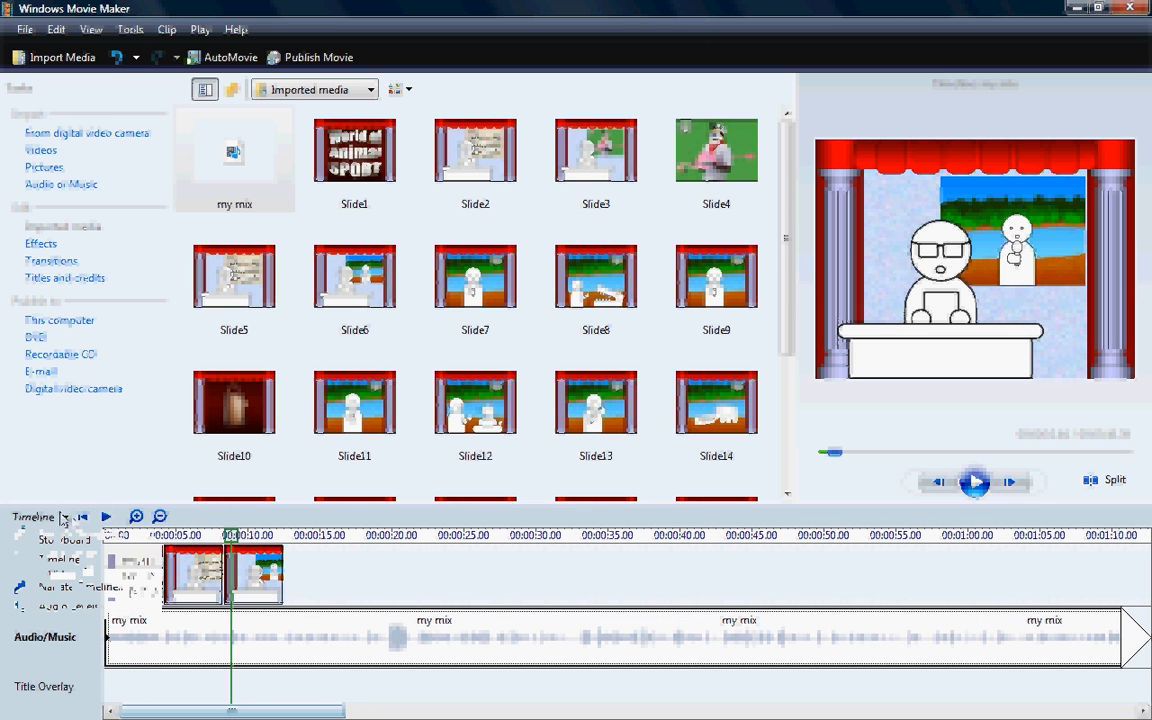
click(44, 516)
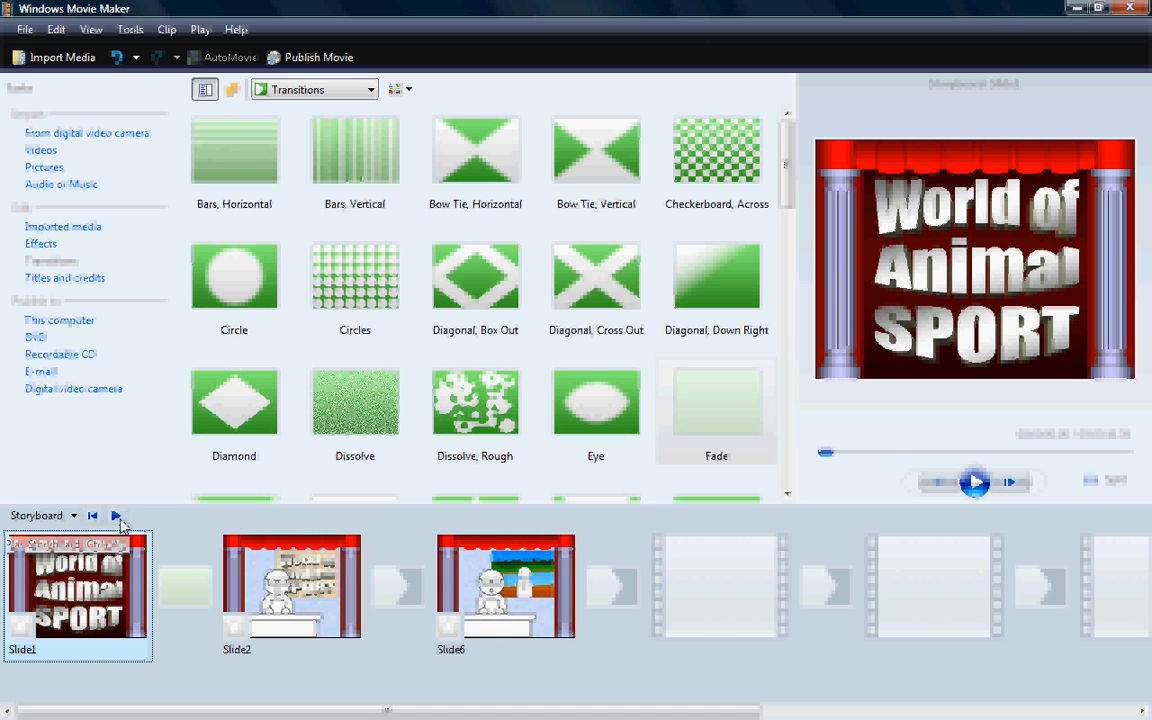
Preview the fade from Slide1 into Slide2, then start publishing the movie
click(976, 482)
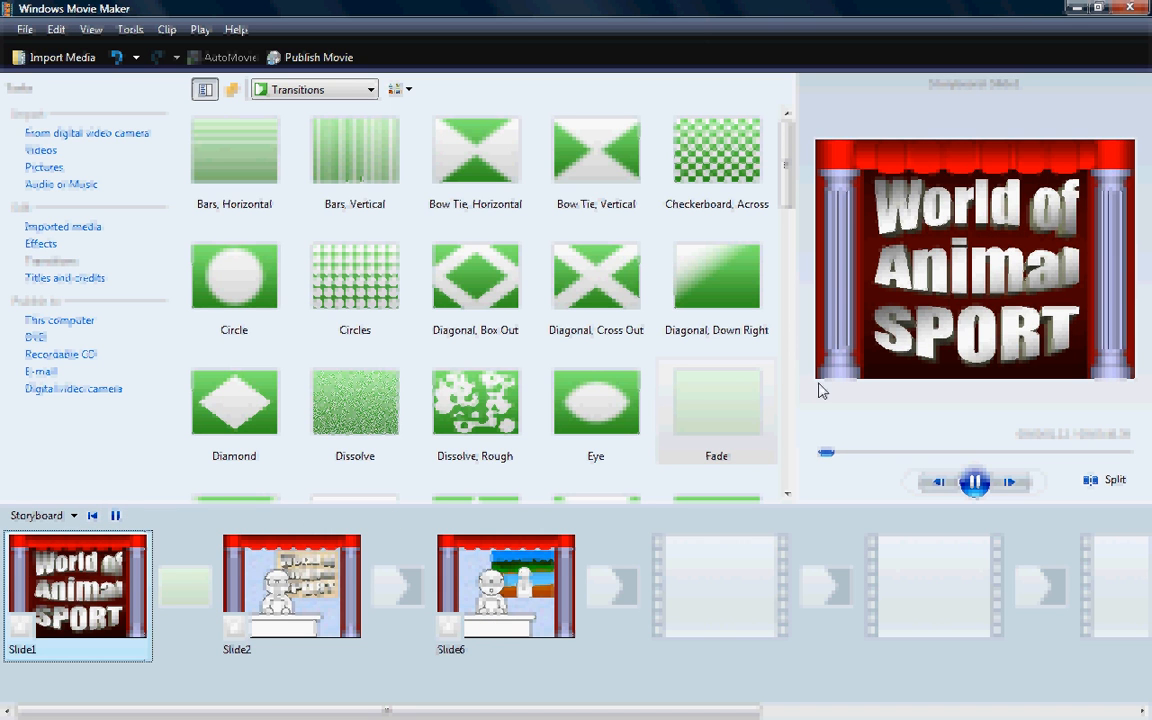
mouse_move(908, 408)
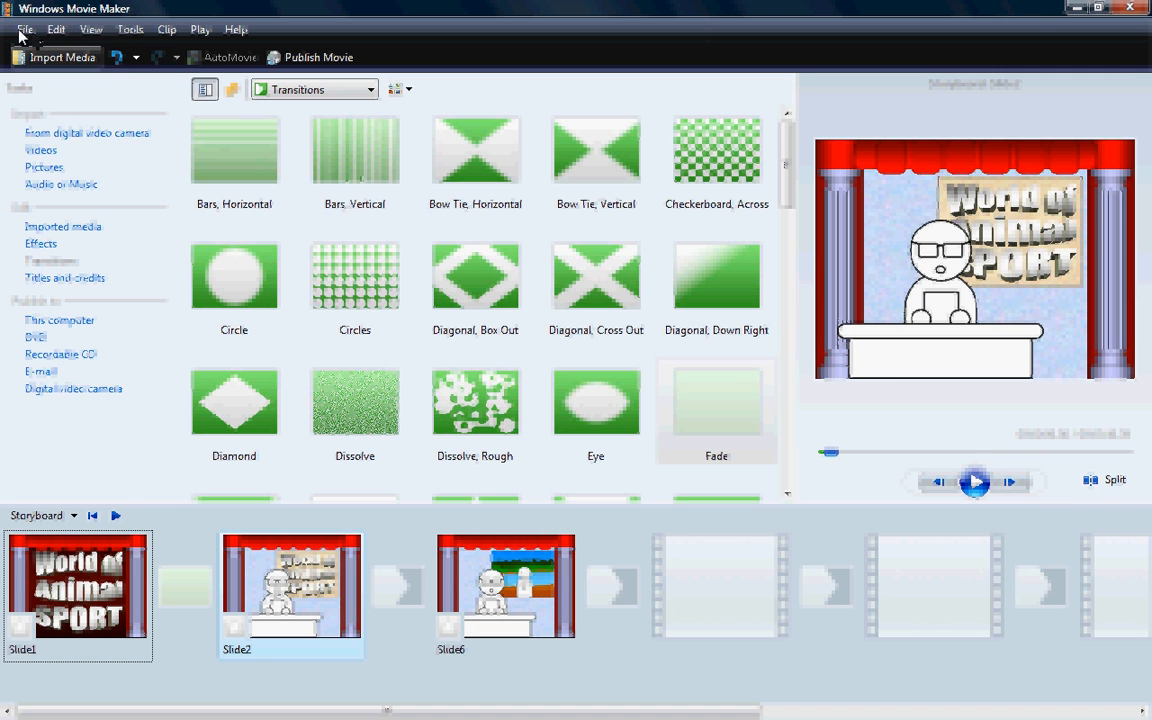
click(24, 28)
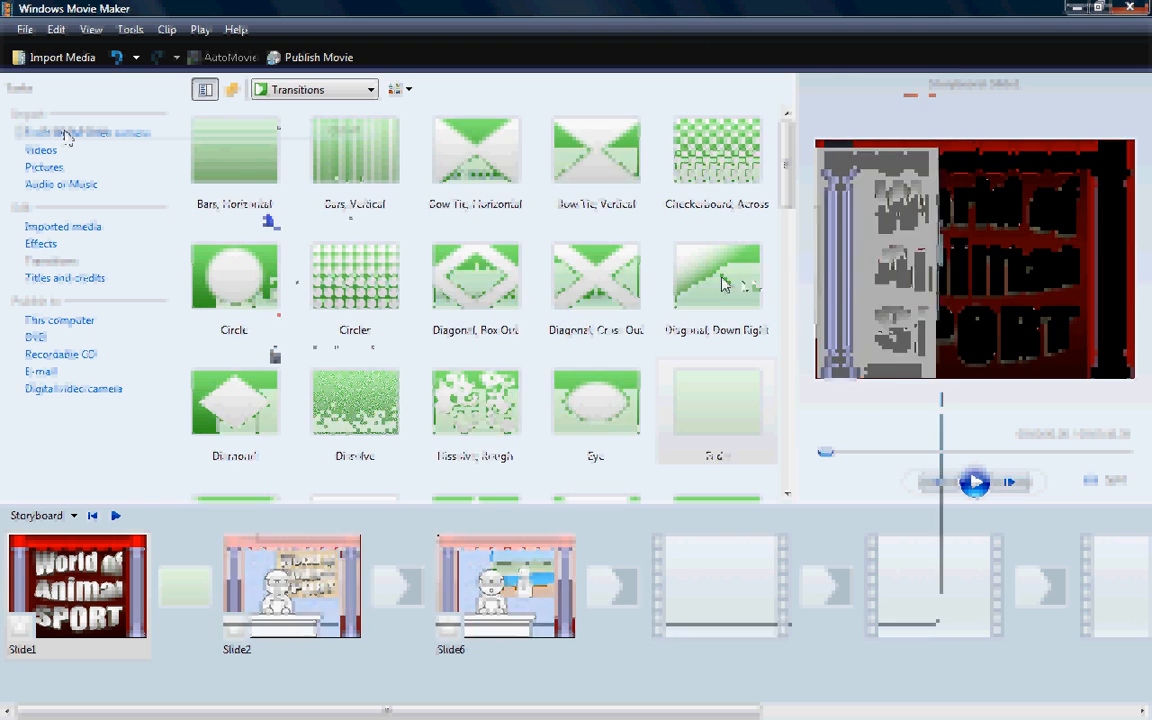
Publish to this computer with the movie named 'my movie'
click(318, 56)
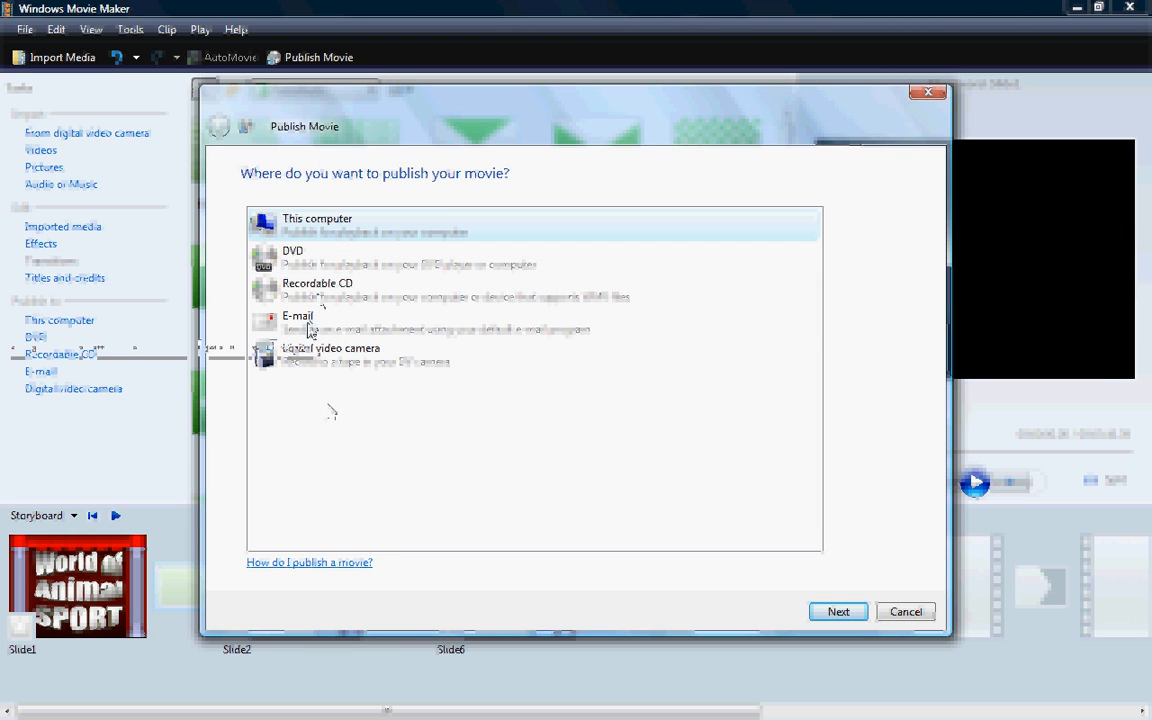
mouse_move(316, 322)
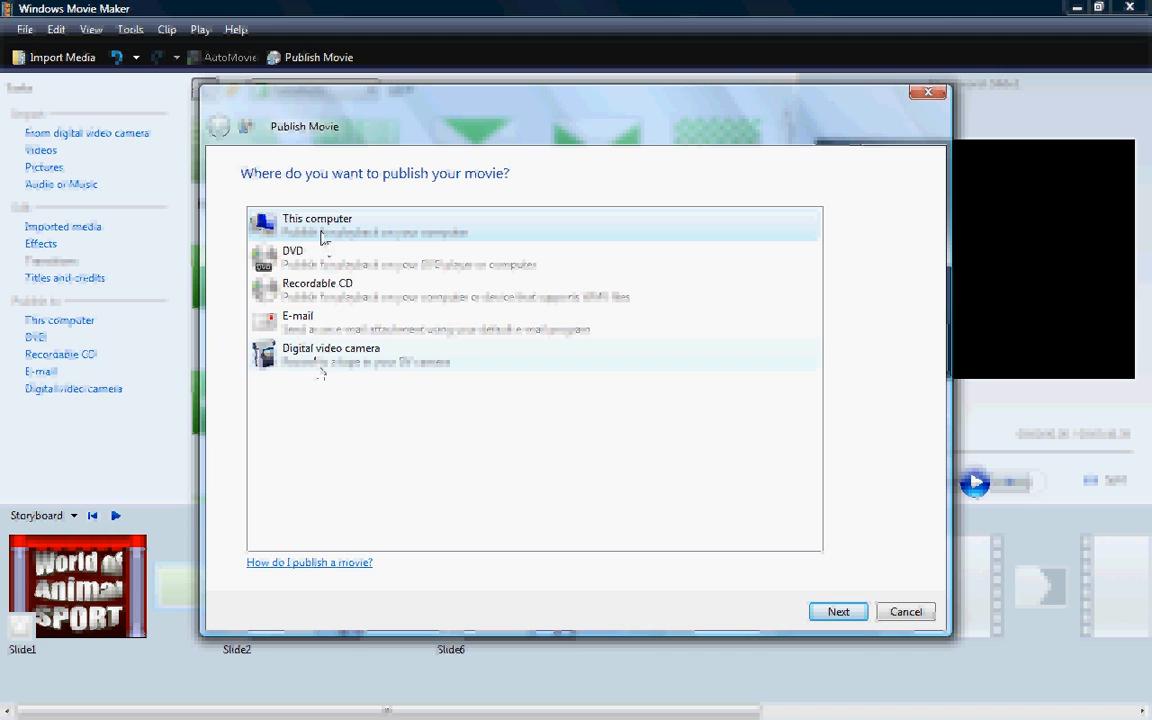
click(838, 612)
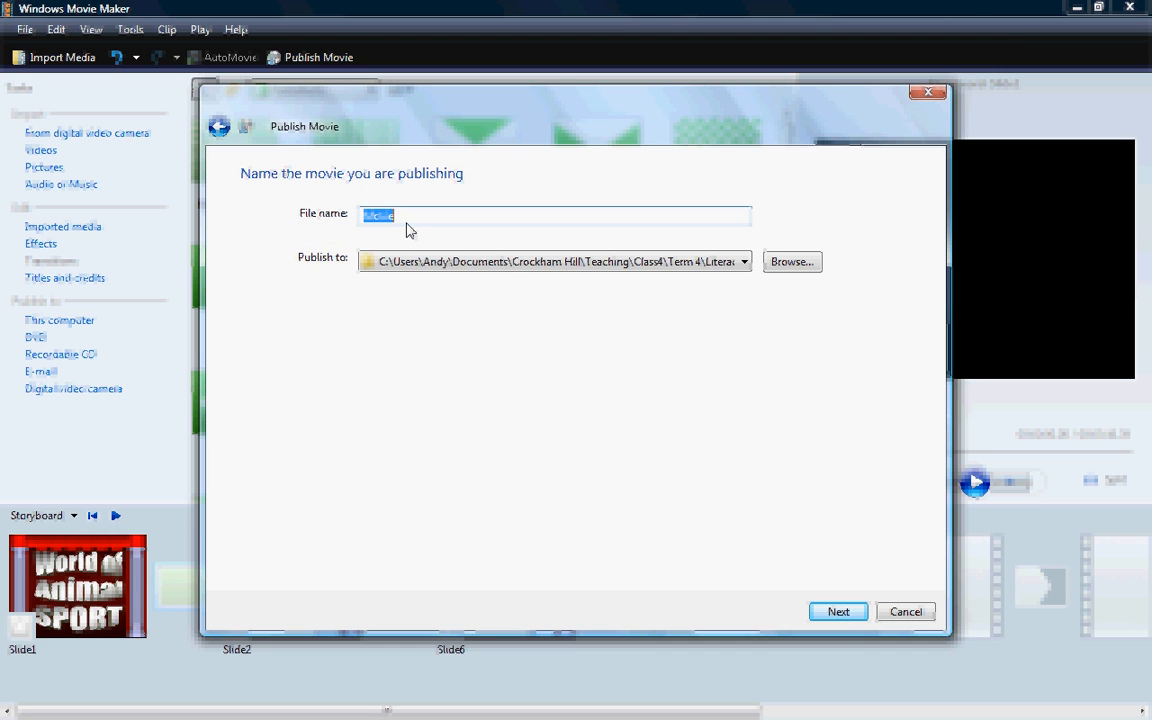
mouse_move(452, 238)
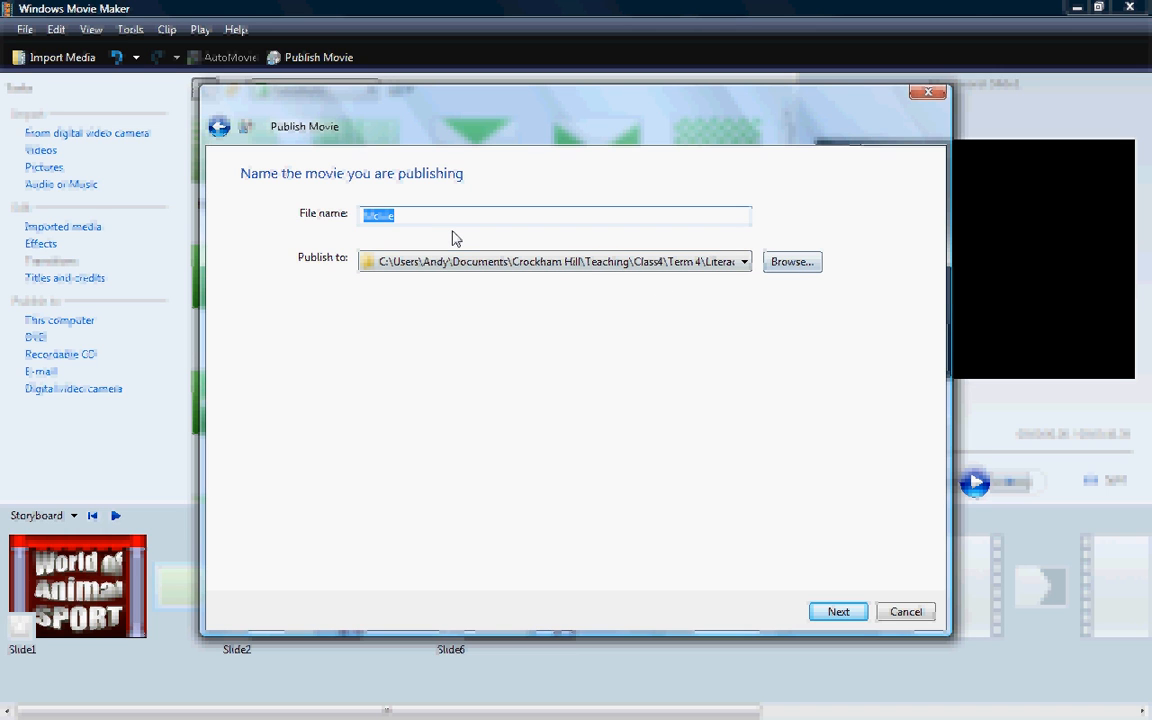
text(my movie)
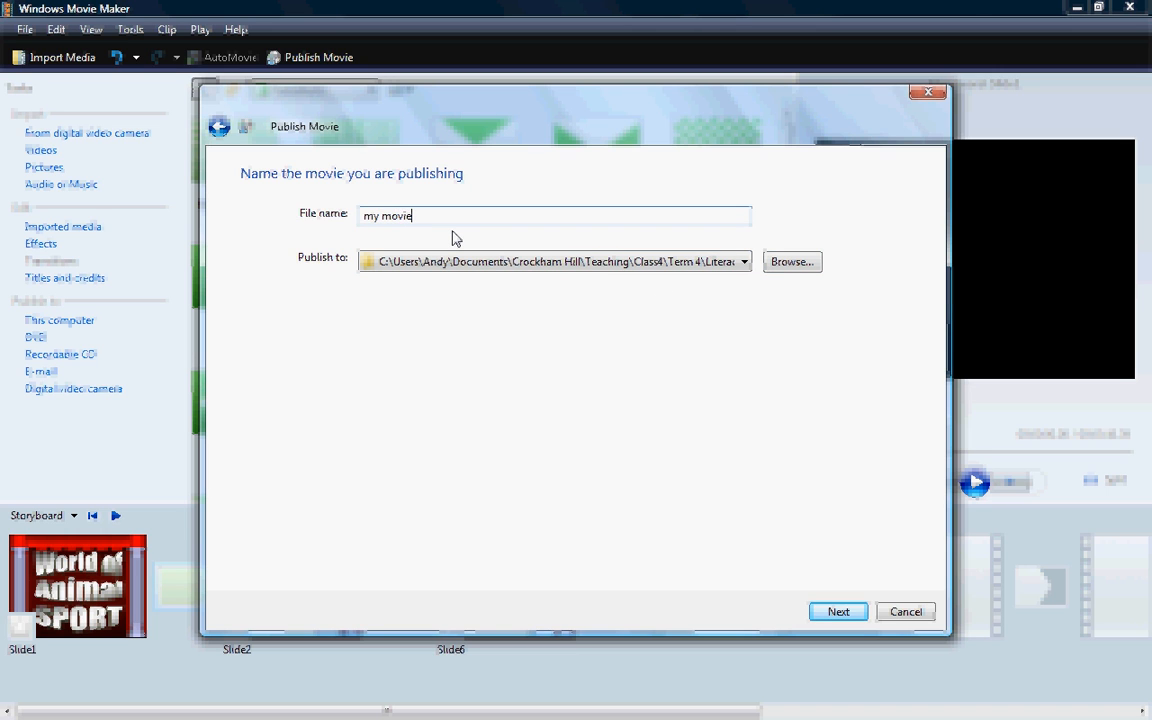
Set the Desktop as the save location and continue to the quality settings
click(792, 260)
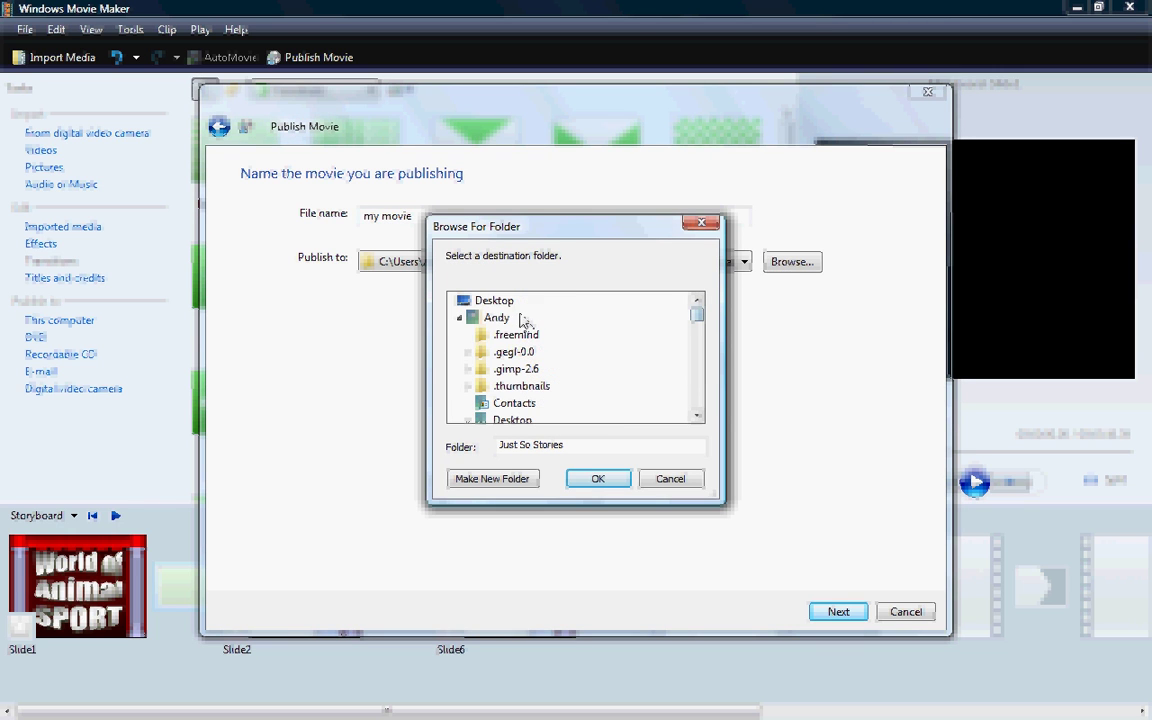
click(494, 300)
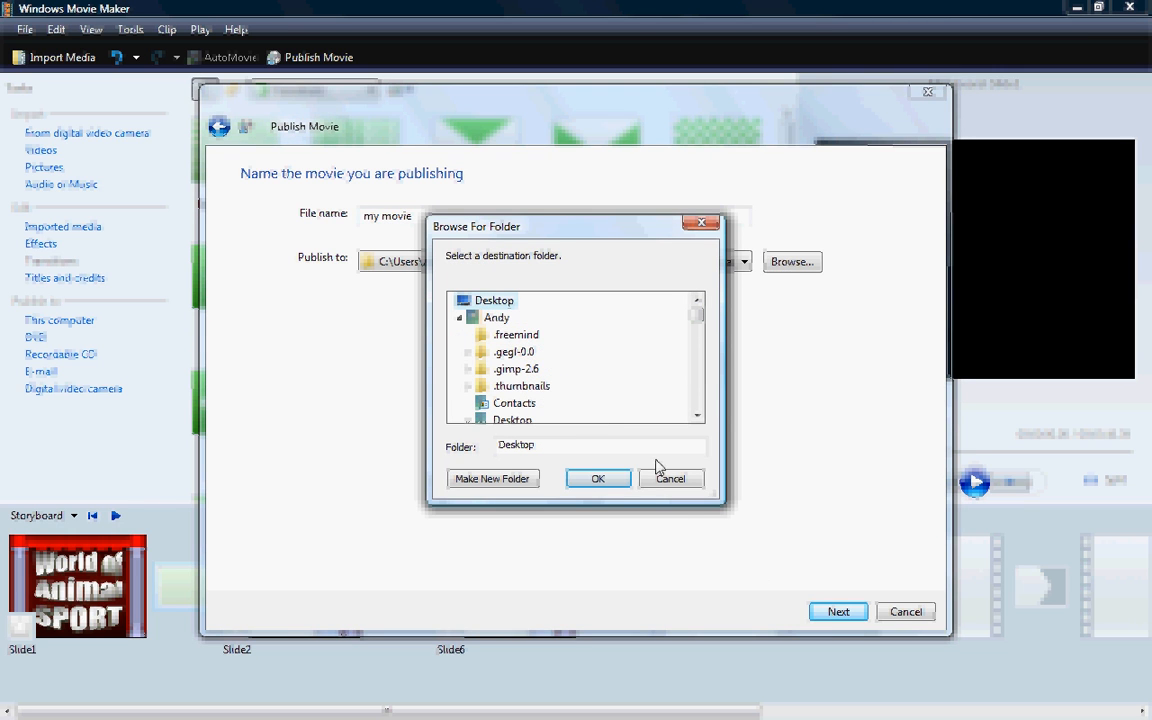
click(596, 478)
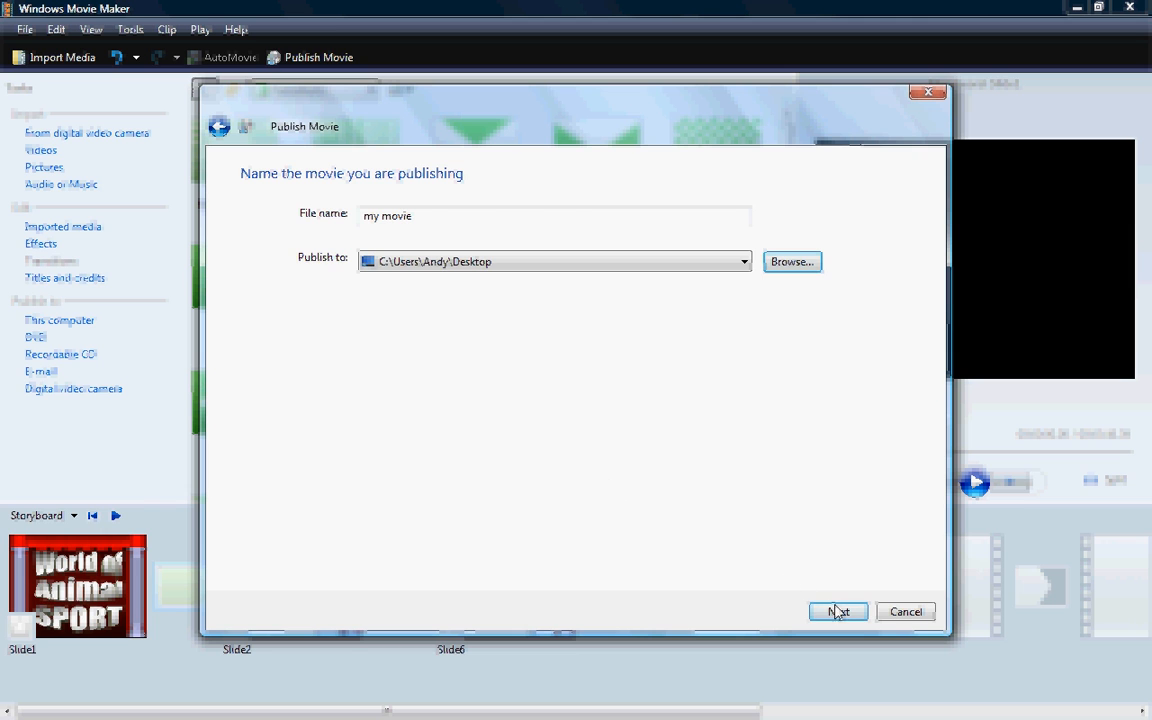
click(836, 612)
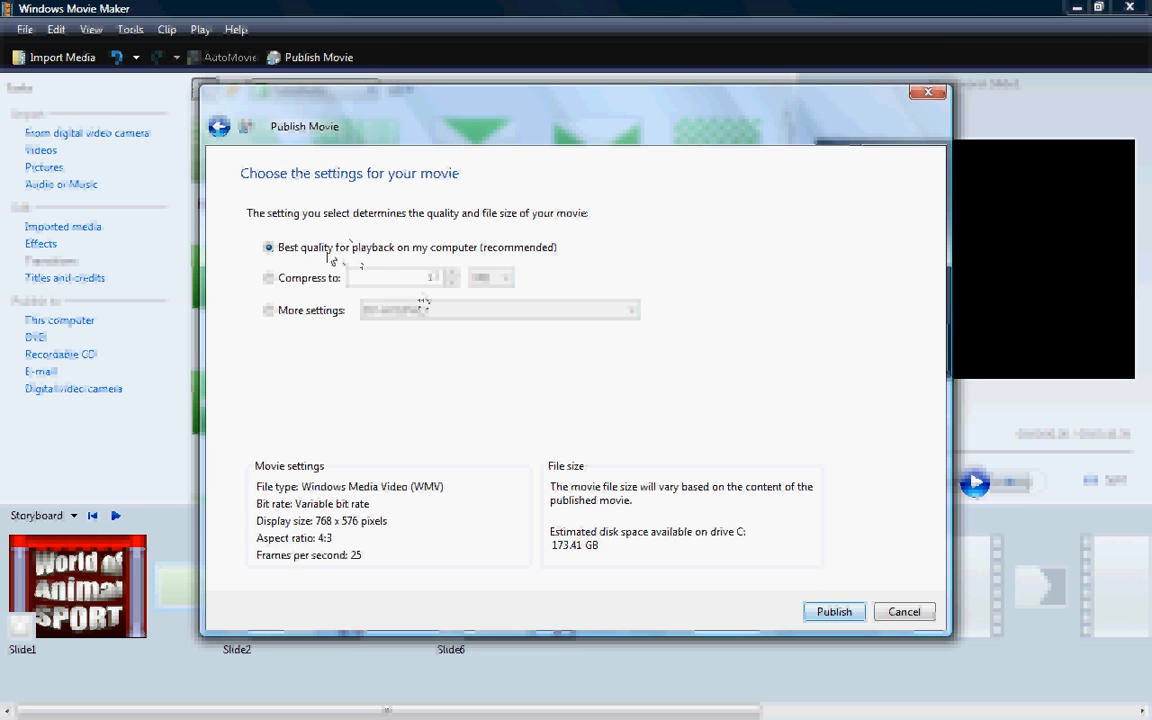
mouse_move(344, 260)
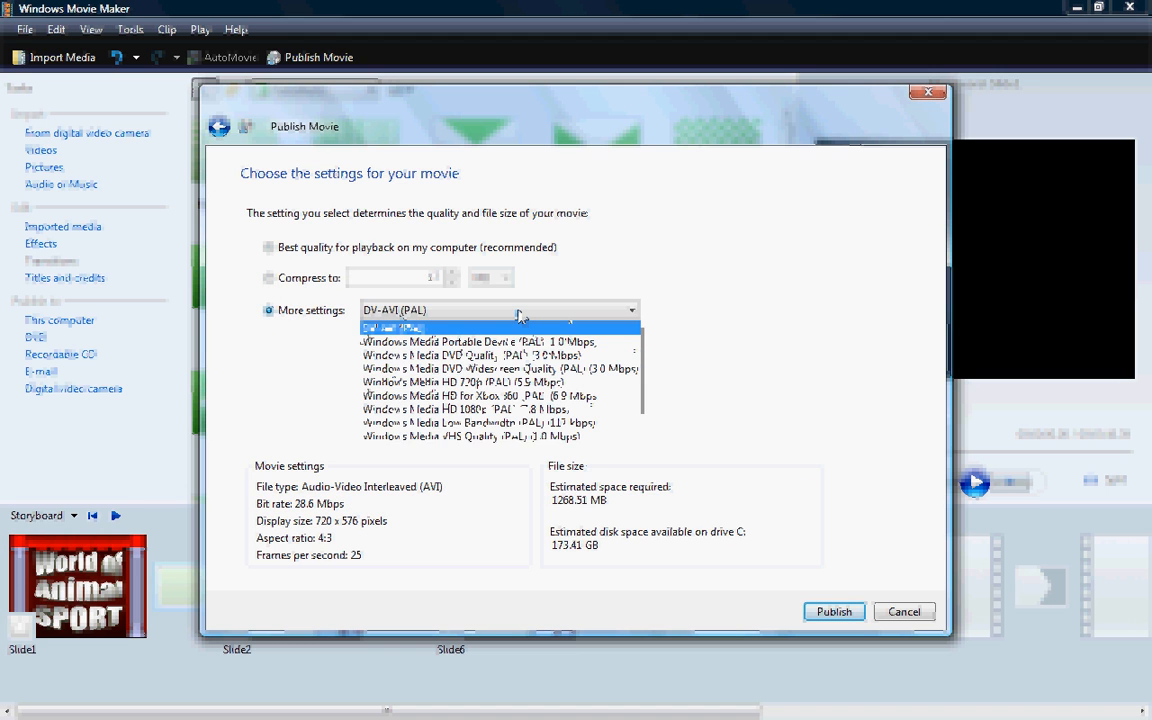
mouse_move(500, 396)
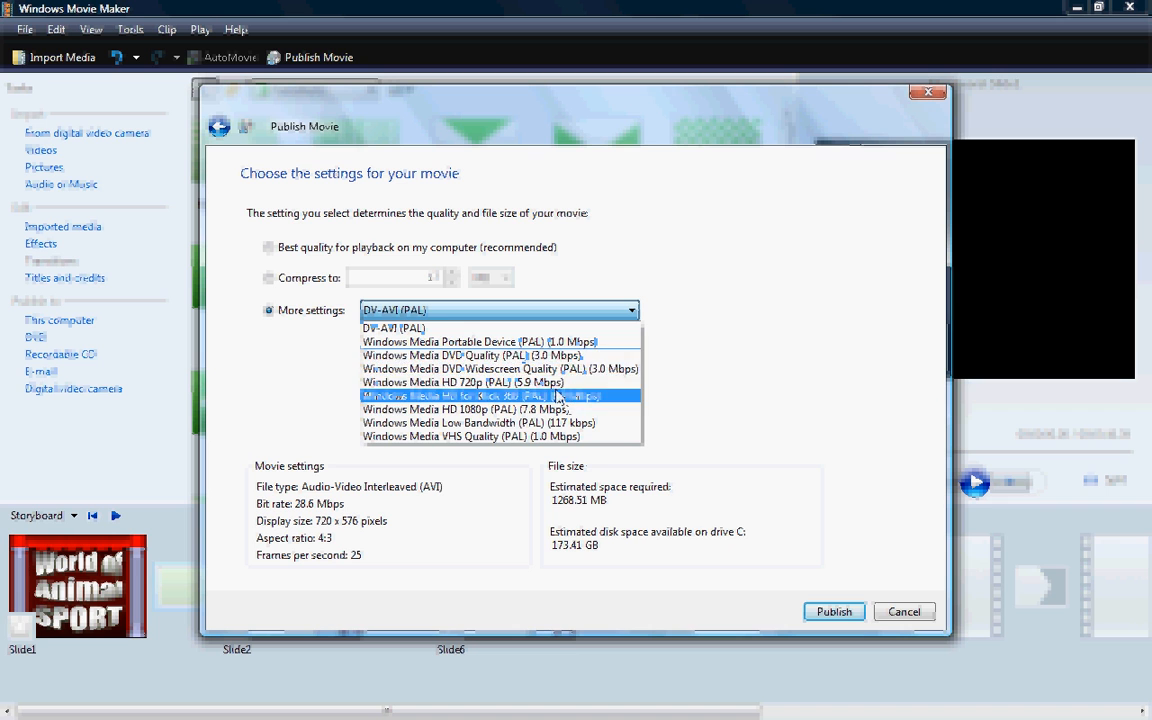
mouse_move(480, 342)
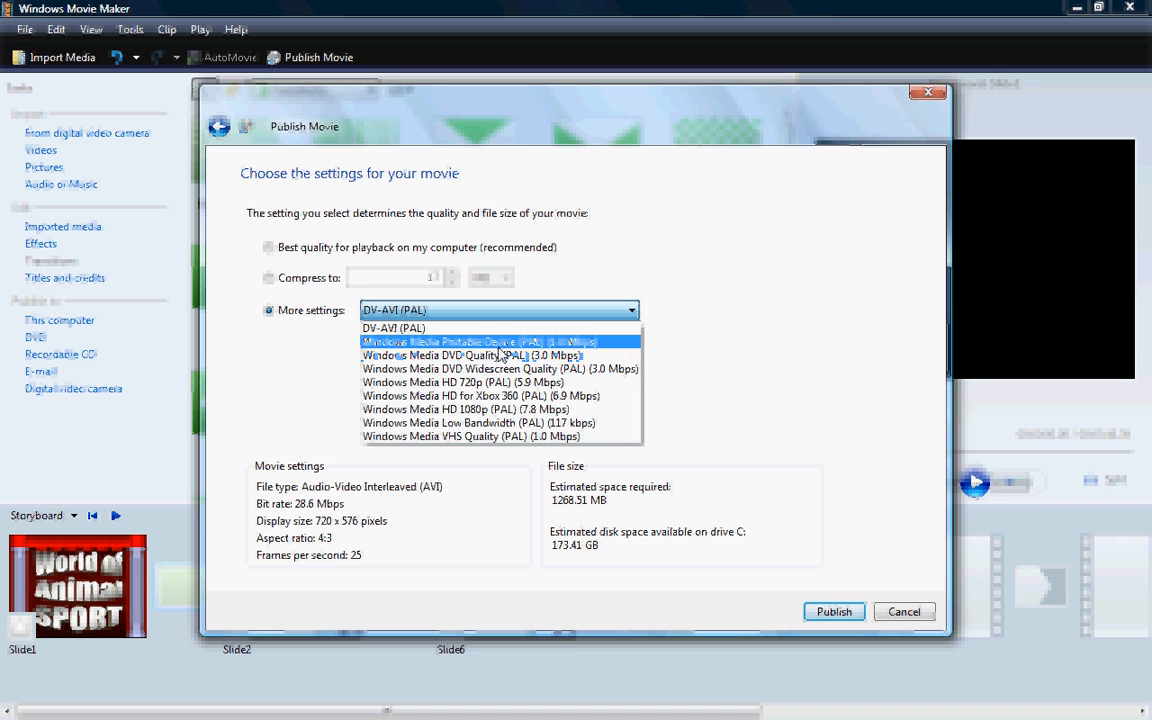
mouse_move(550, 436)
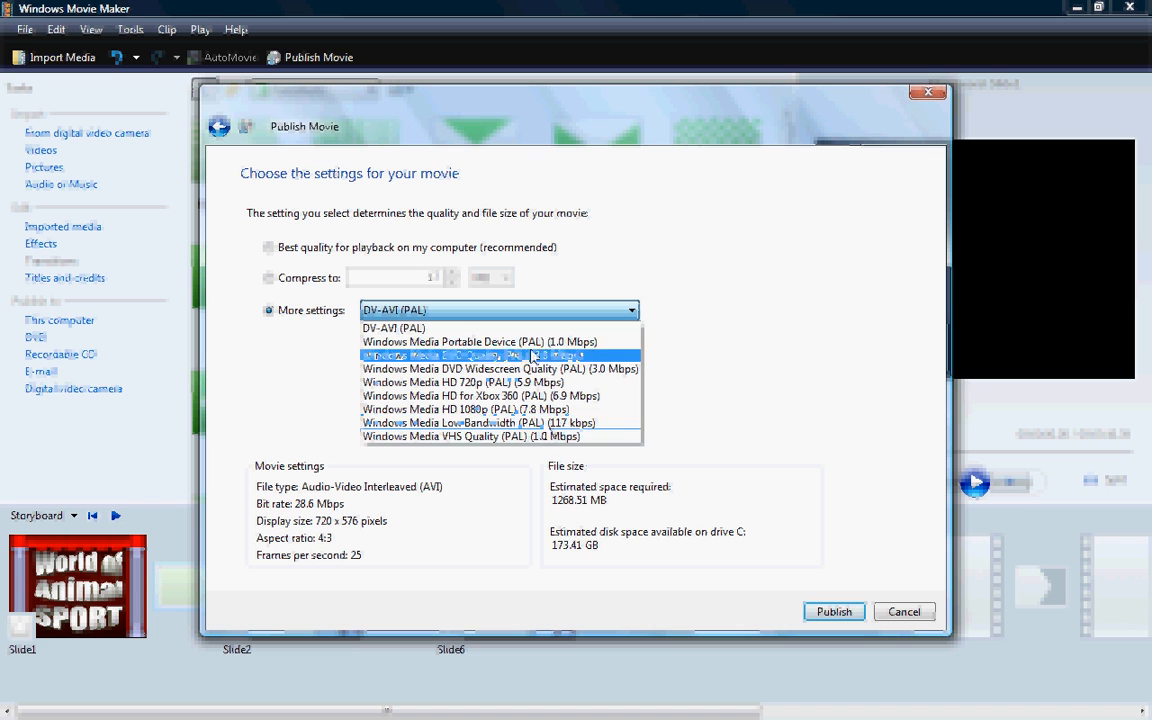
Select Windows Media VHS Quality (PAL) (1.0 Mbps) and start publishing
click(470, 436)
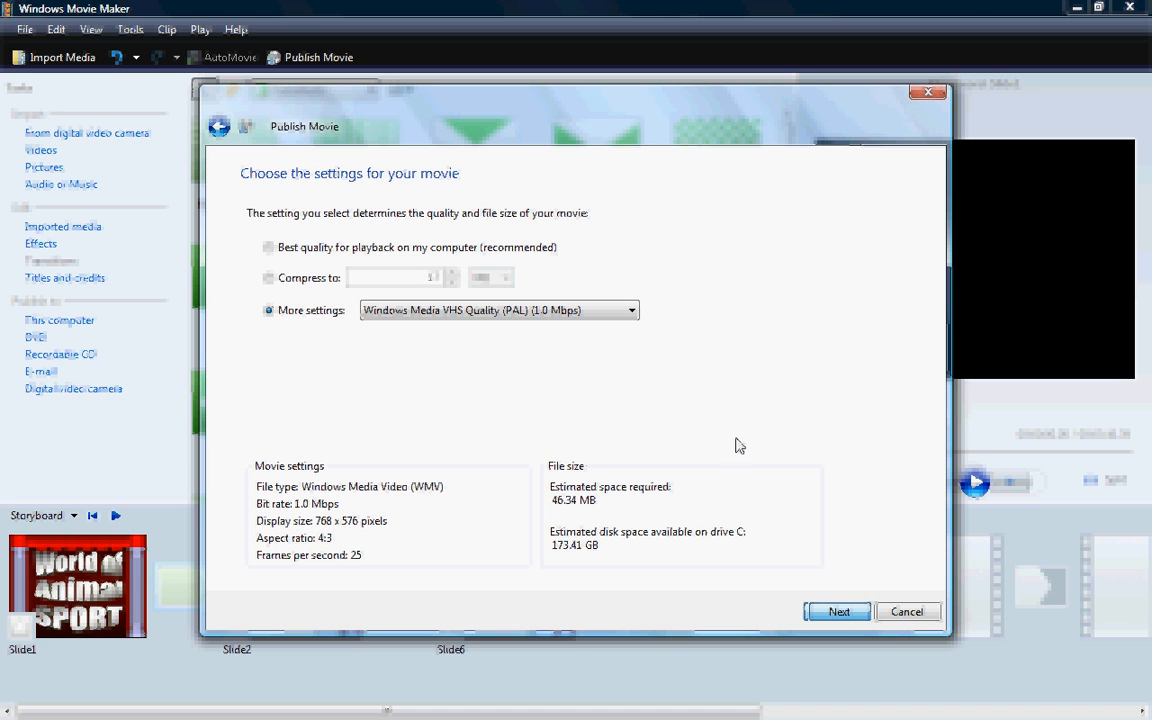
click(836, 612)
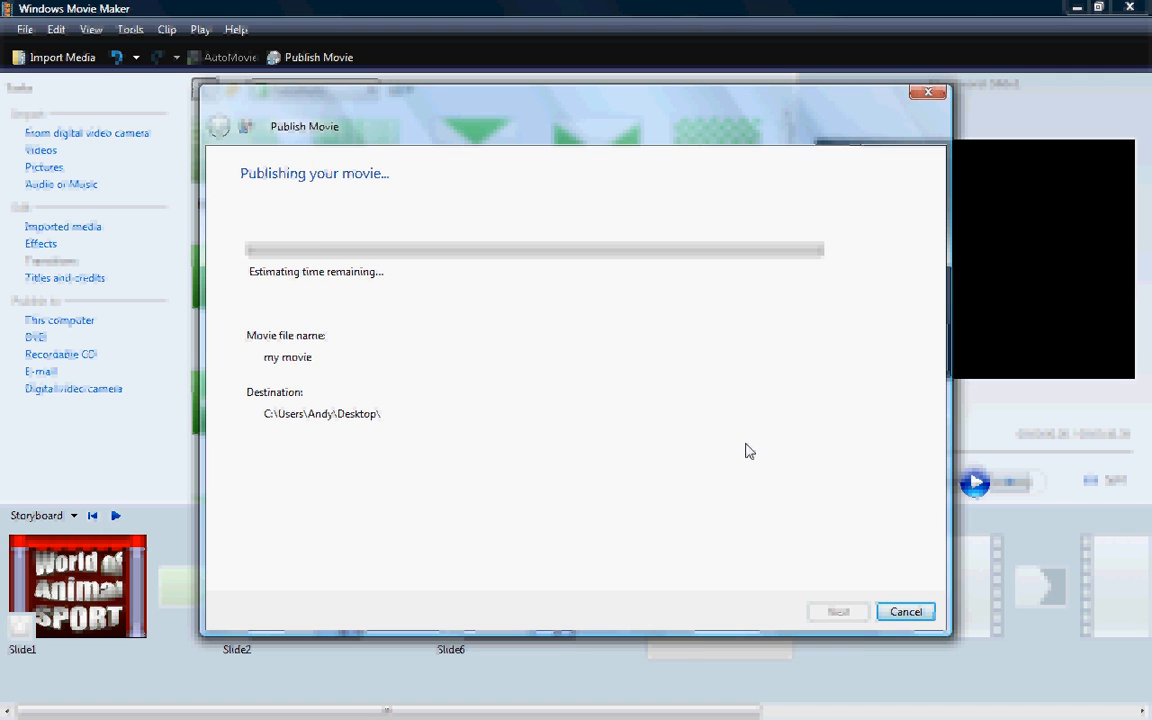
mouse_move(564, 384)
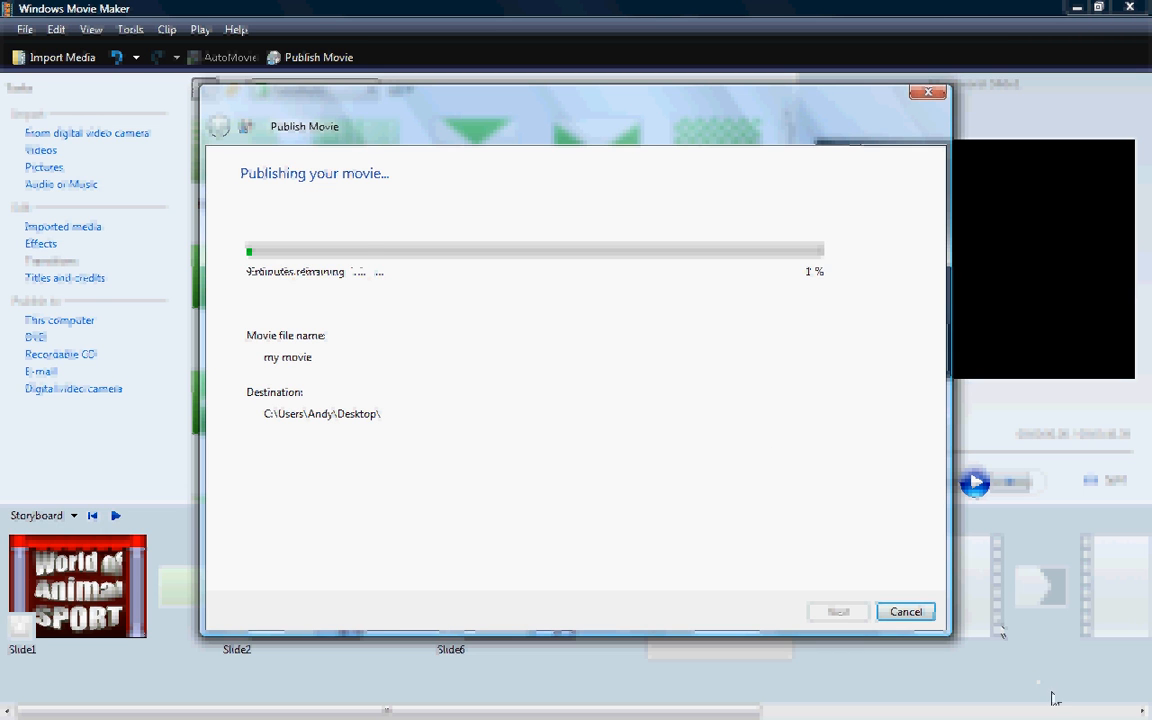
Bring up the Windows Start menu while 'my movie' publishes
click(24, 706)
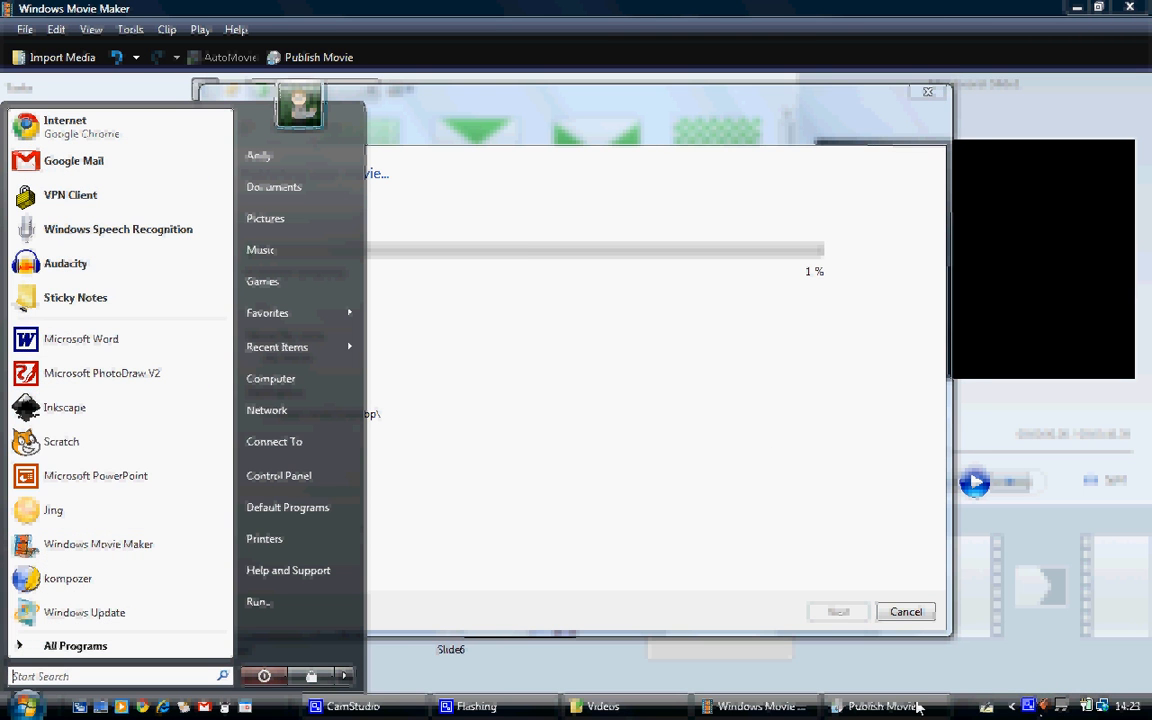